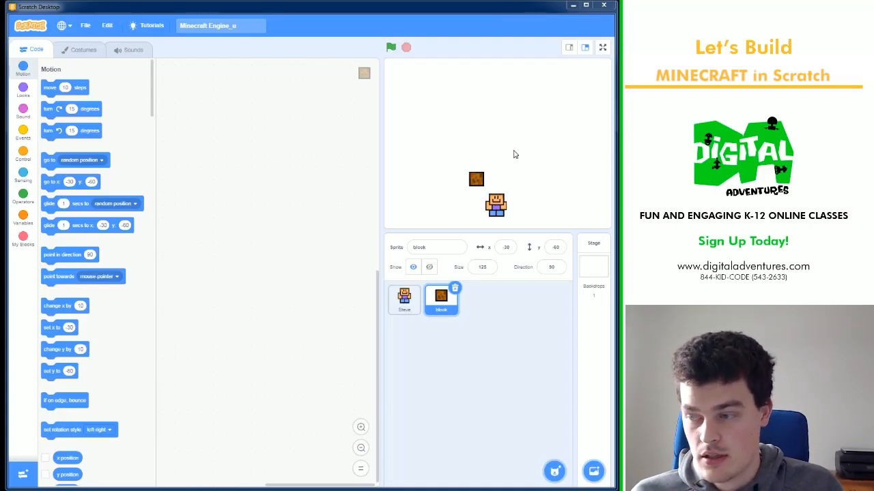
# Switch the block sprite's costume from dirt to grass, then go back to its code.
pyautogui.click(404, 301)
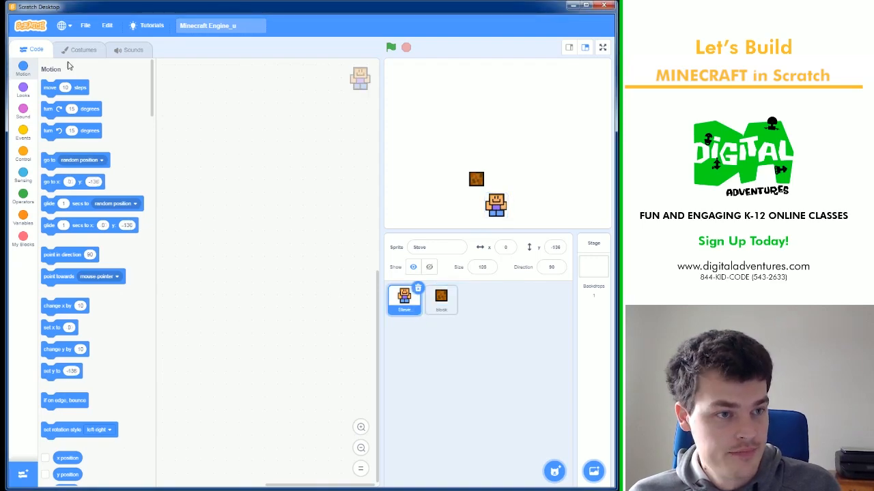
pyautogui.click(82, 49)
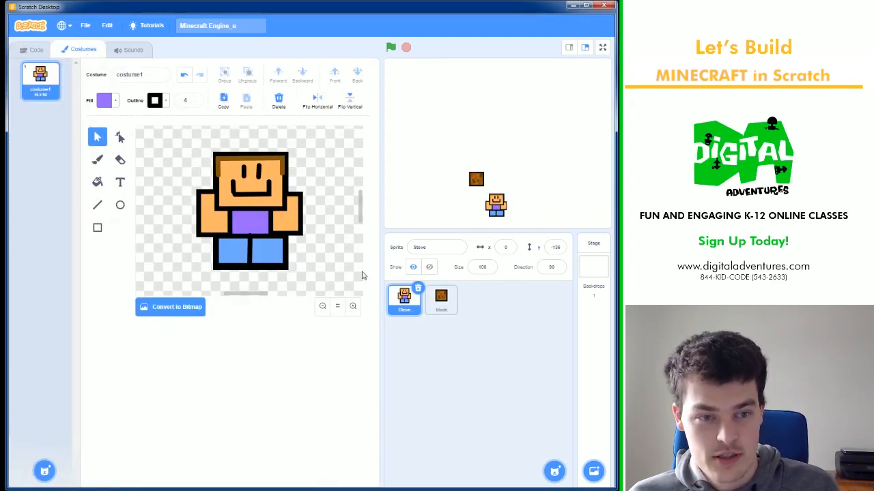
pyautogui.click(441, 300)
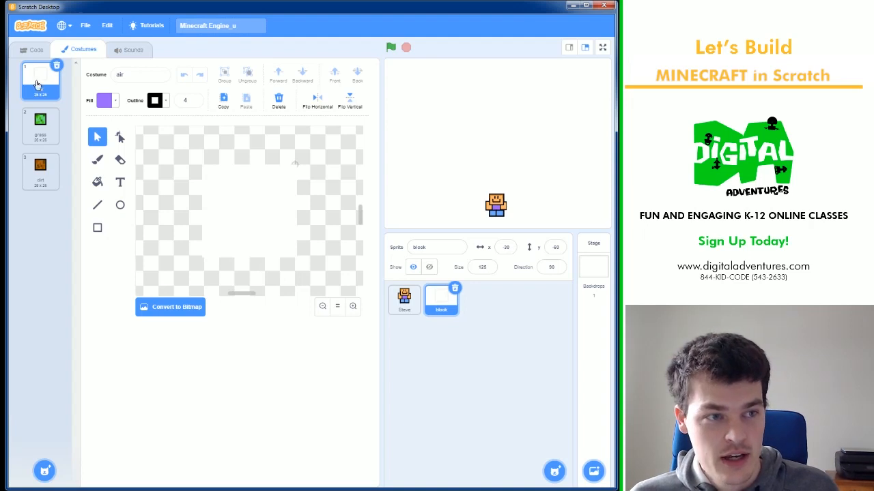
pyautogui.moveTo(205, 169); pyautogui.dragTo(294, 254)
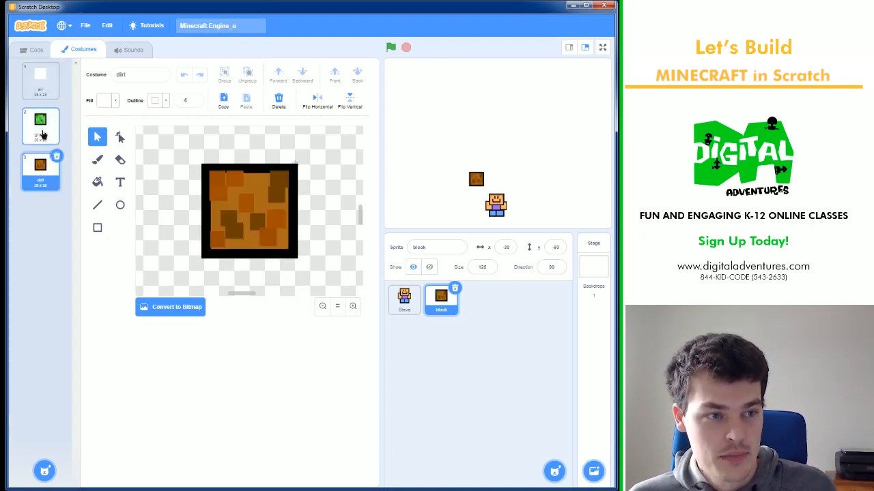
pyautogui.click(40, 126)
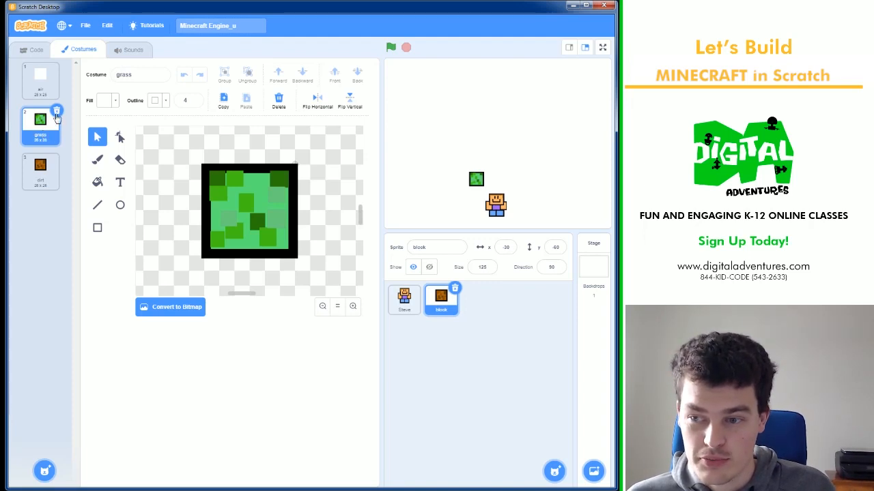
pyautogui.click(36, 50)
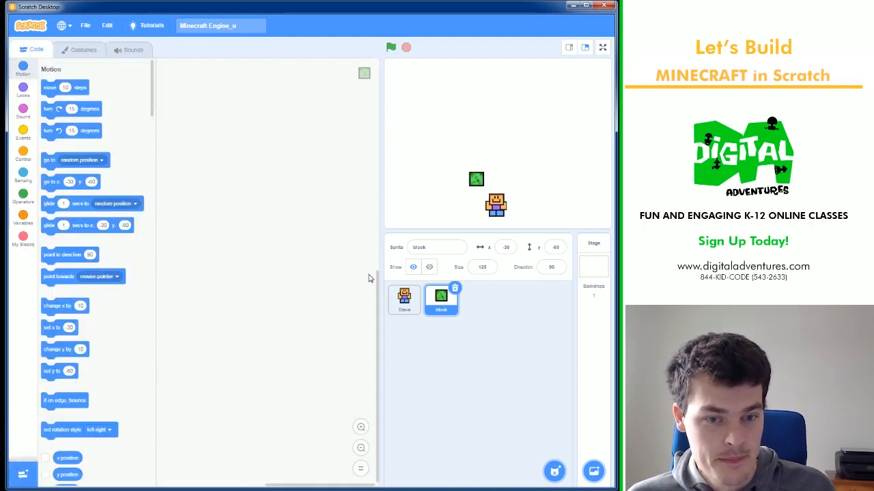
# Delete Steve's yspeed variable and create a placeable variable for all sprites.
pyautogui.click(404, 301)
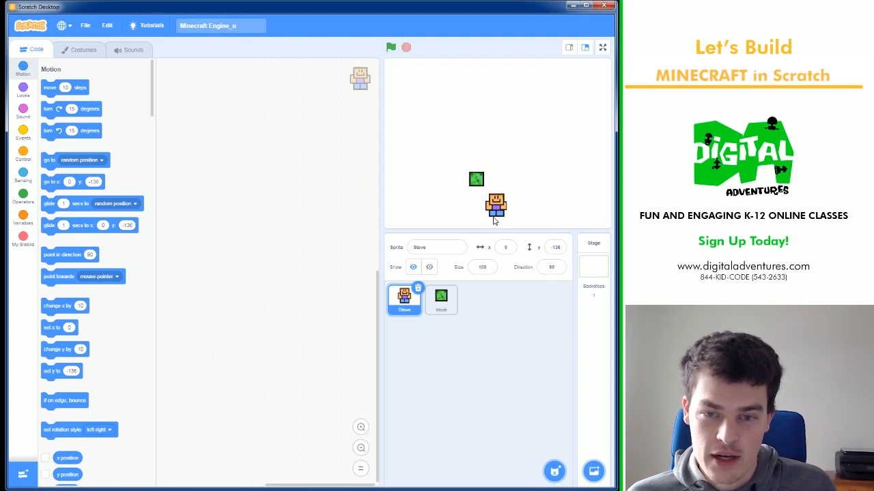
pyautogui.moveTo(464, 81)
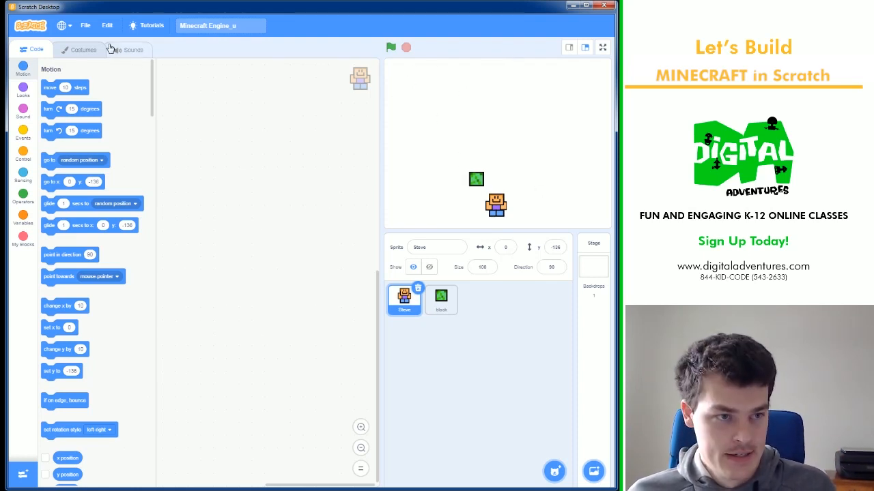
pyautogui.click(23, 215)
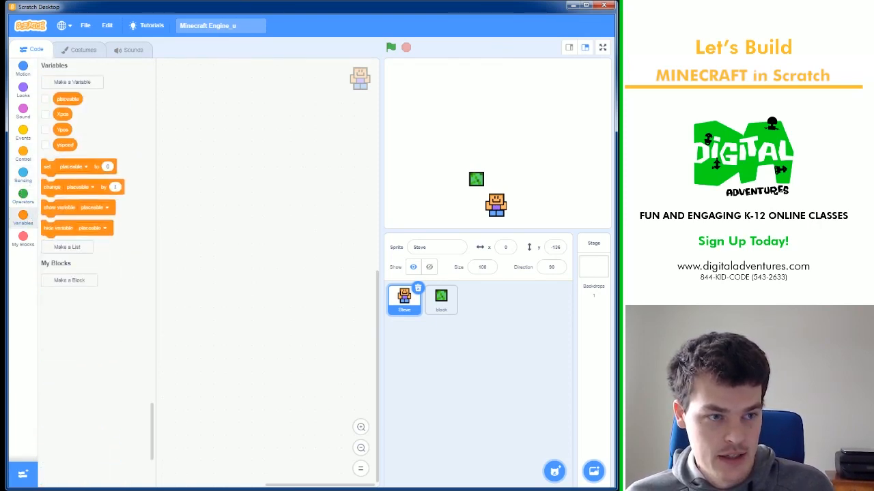
pyautogui.rightClick(62, 114)
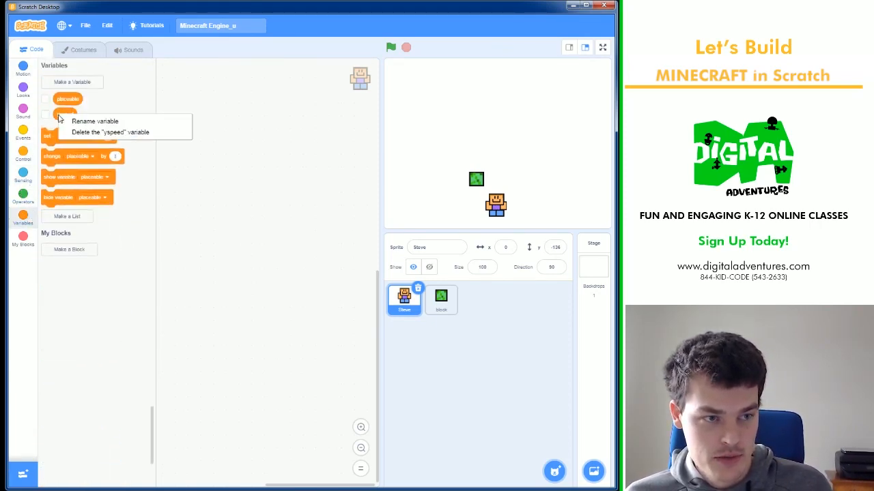
pyautogui.click(114, 132)
pyautogui.write('placeable')
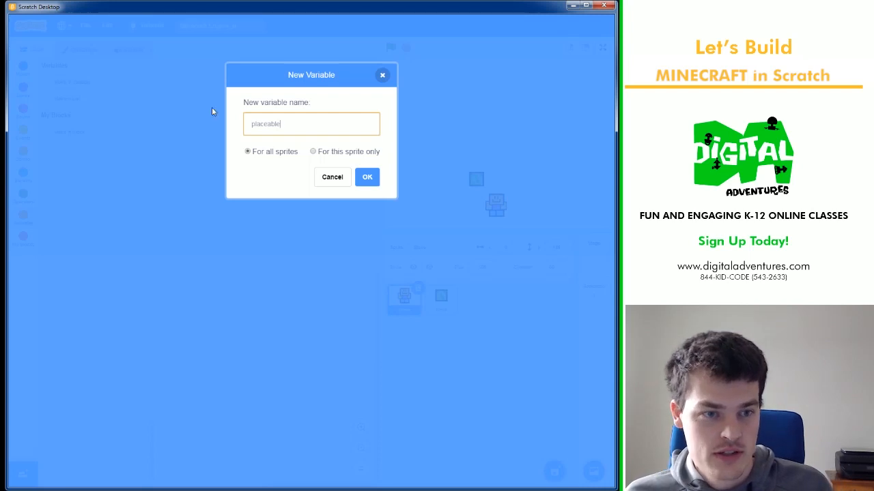
pyautogui.click(367, 176)
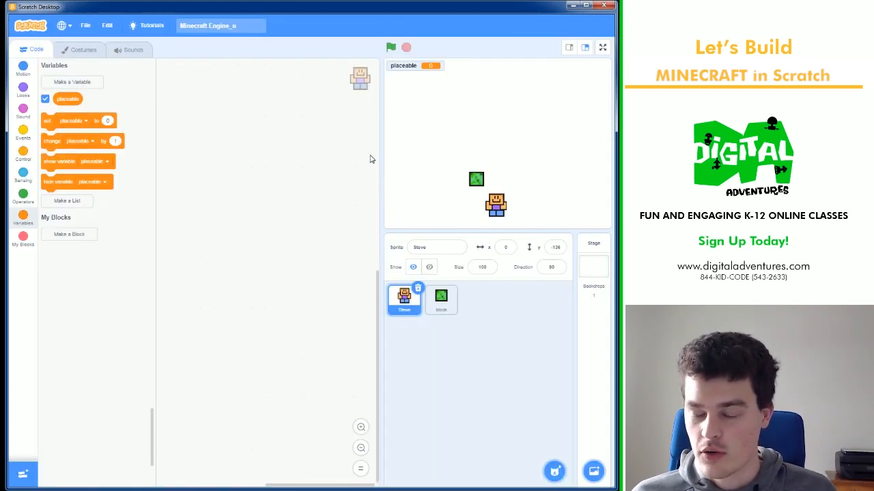
pyautogui.moveTo(194, 132)
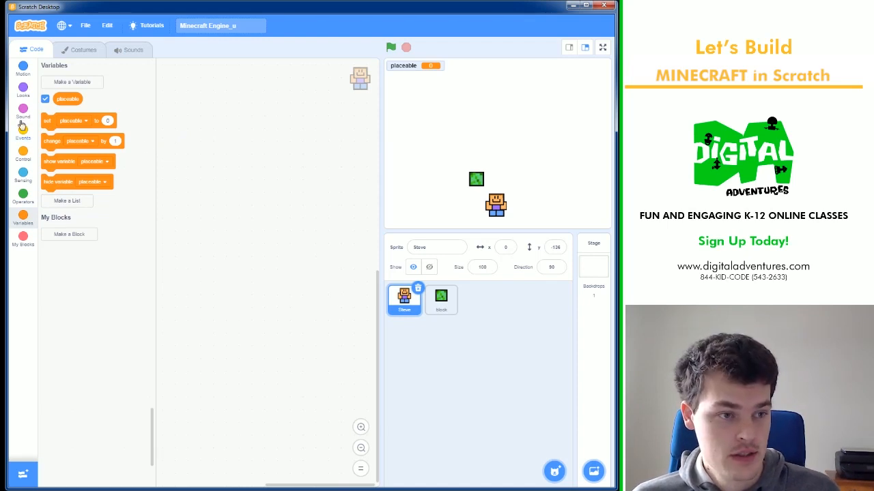
# Start Steve's script with 'when flag clicked' and a forever loop.
pyautogui.click(22, 133)
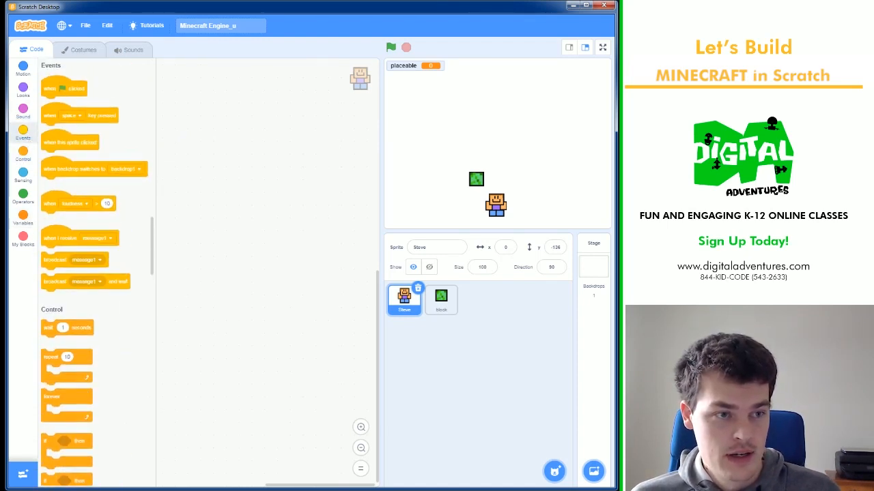
pyautogui.moveTo(63, 88); pyautogui.dragTo(259, 234)
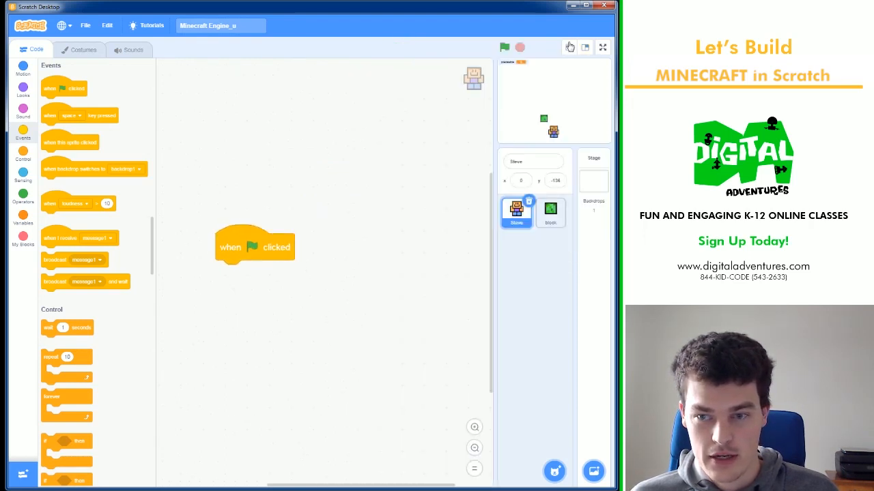
pyautogui.moveTo(255, 247); pyautogui.dragTo(326, 217)
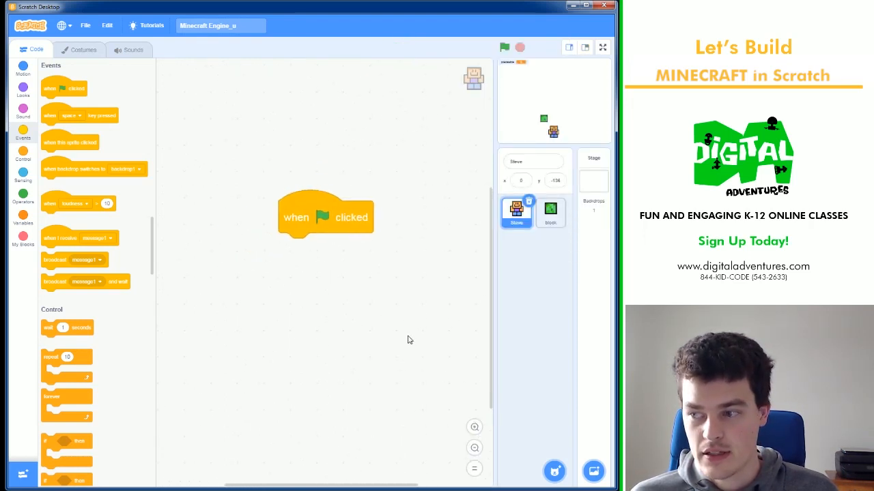
pyautogui.click(22, 134)
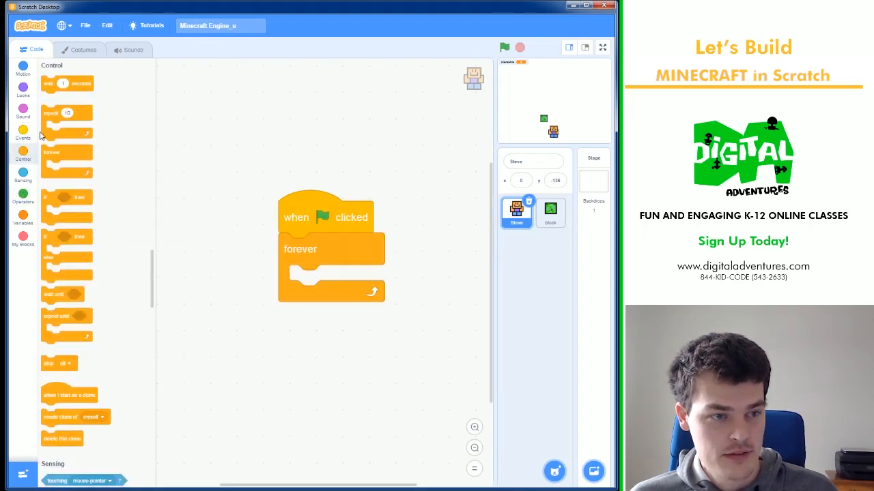
pyautogui.moveTo(67, 211); pyautogui.dragTo(328, 283)
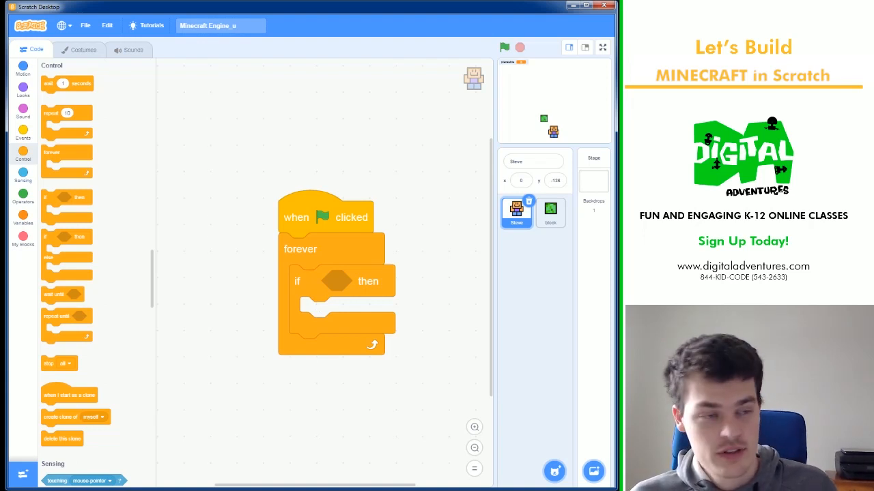
# Add an if condition checking distance to mouse-pointer is less than 100.
pyautogui.click(23, 196)
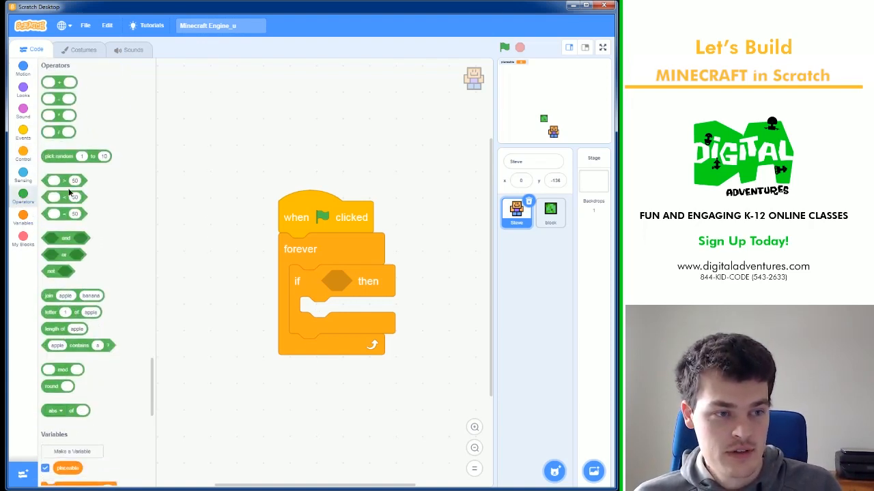
pyautogui.moveTo(62, 197); pyautogui.dragTo(348, 282)
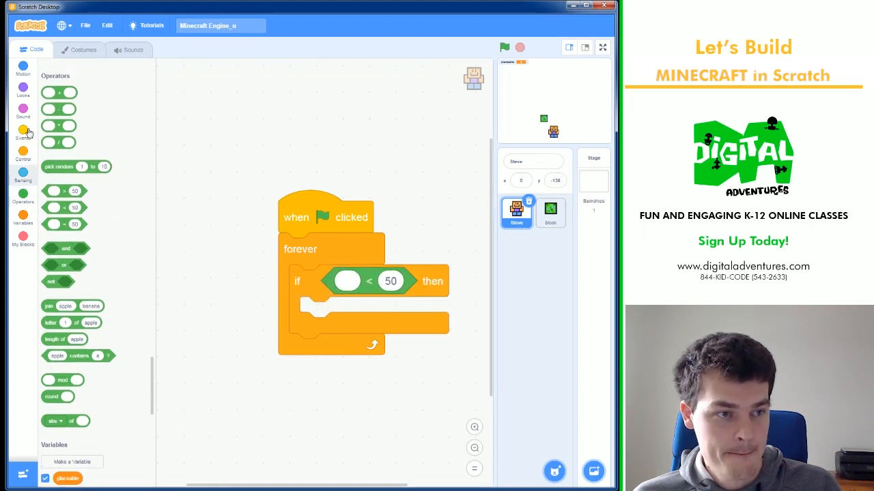
pyautogui.click(23, 173)
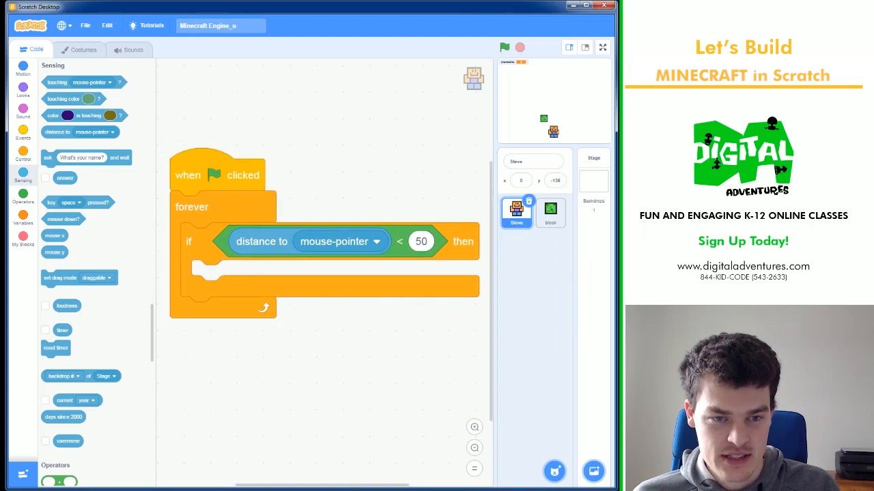
pyautogui.click(421, 241)
pyautogui.write('100')
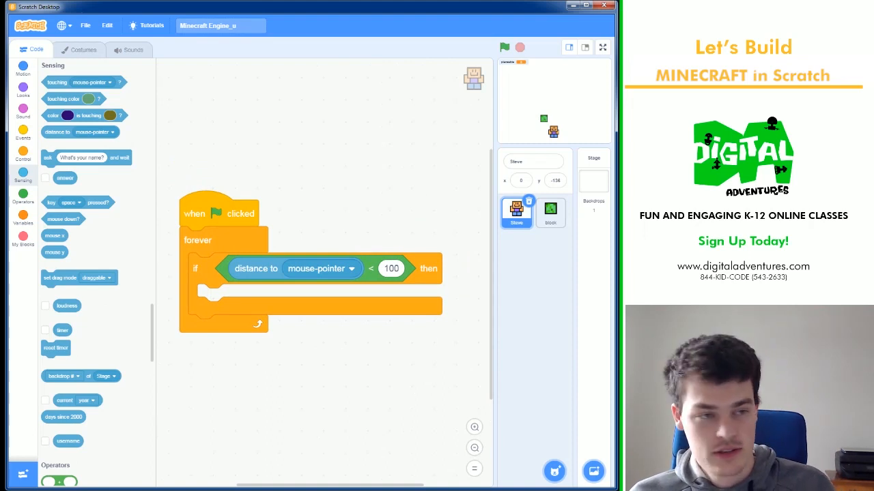
pyautogui.click(23, 216)
pyautogui.write('1')
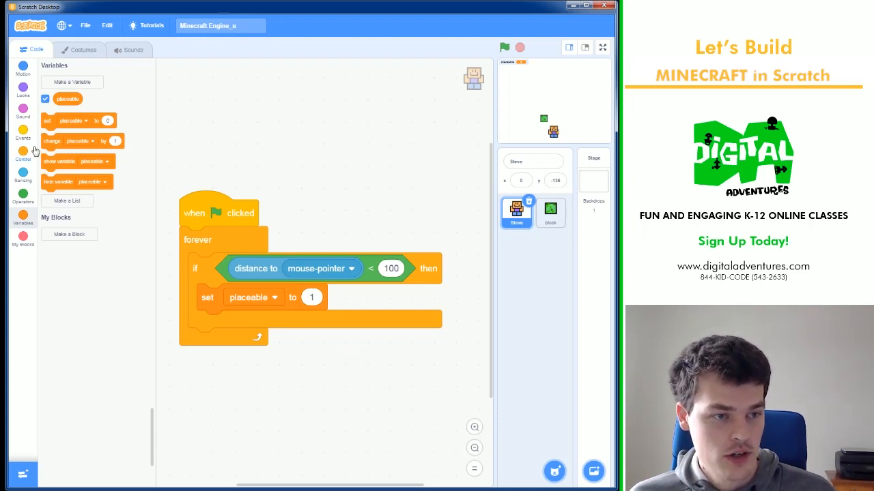
pyautogui.moveTo(27, 150)
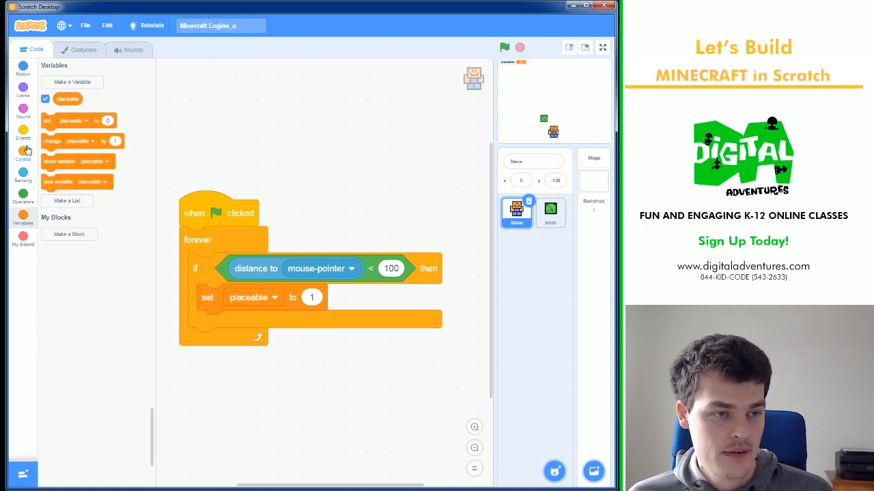
# Use an if-else in the forever loop, setting placeable to 1 when near, else 0.
pyautogui.click(24, 154)
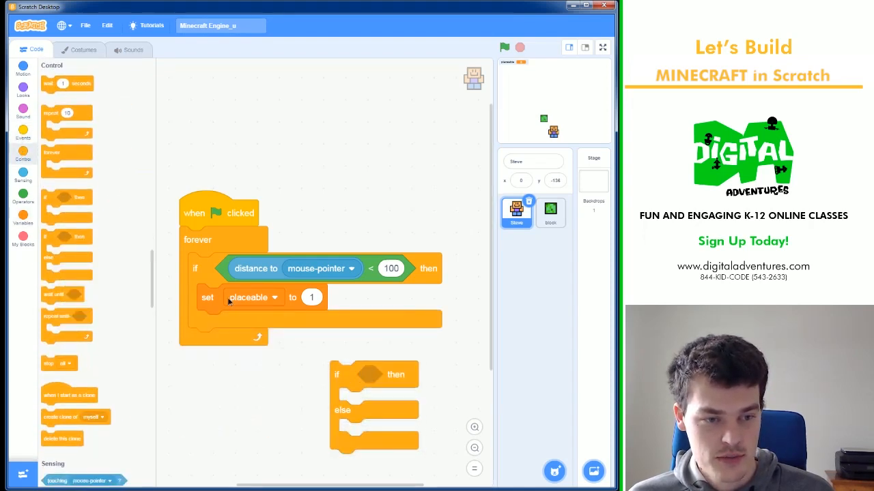
pyautogui.moveTo(256, 268); pyautogui.dragTo(348, 371)
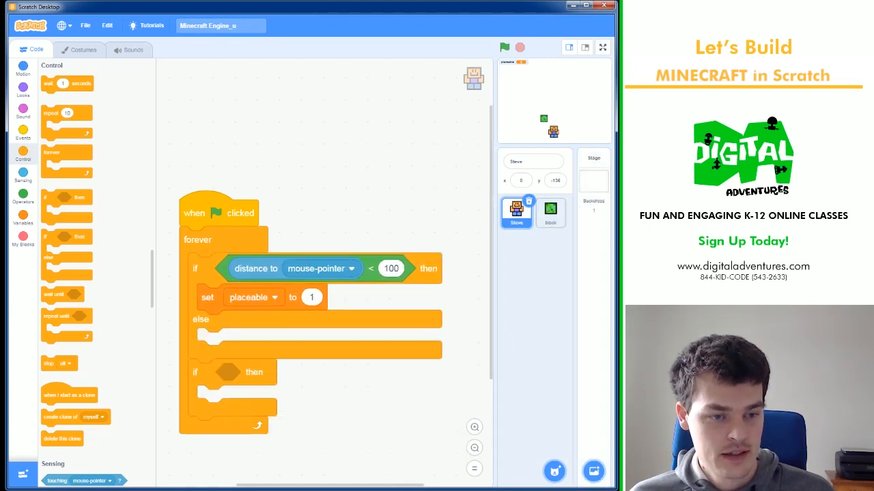
pyautogui.moveTo(207, 297); pyautogui.dragTo(236, 308)
pyautogui.write('0')
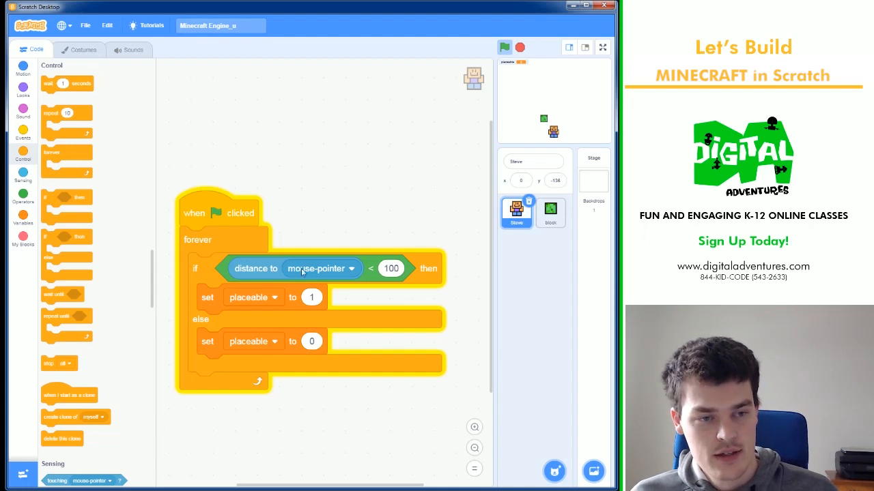
pyautogui.moveTo(543, 114)
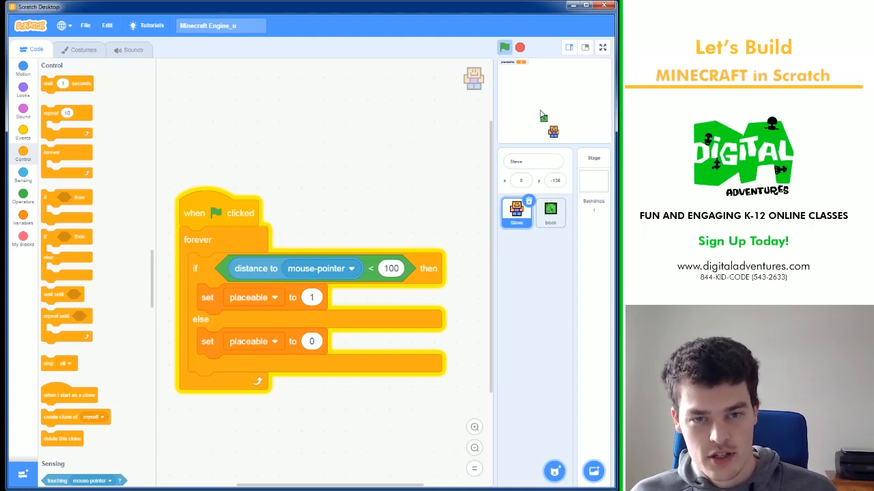
pyautogui.click(311, 297)
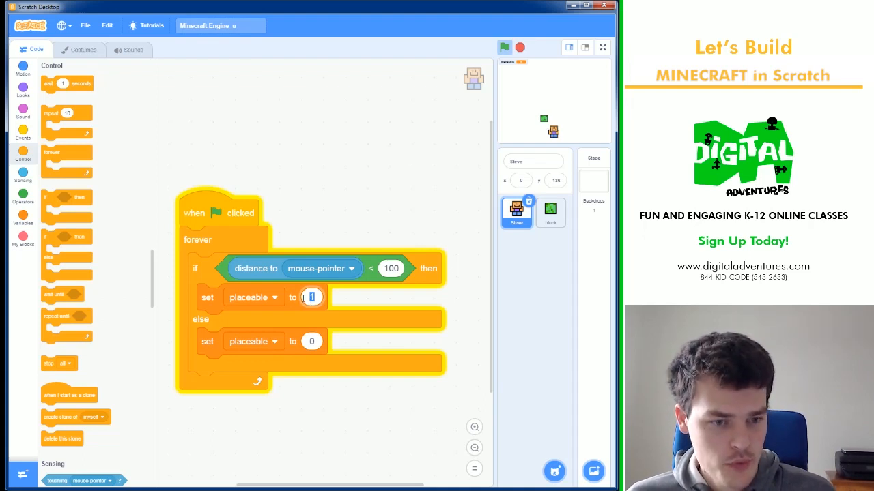
pyautogui.moveTo(359, 225)
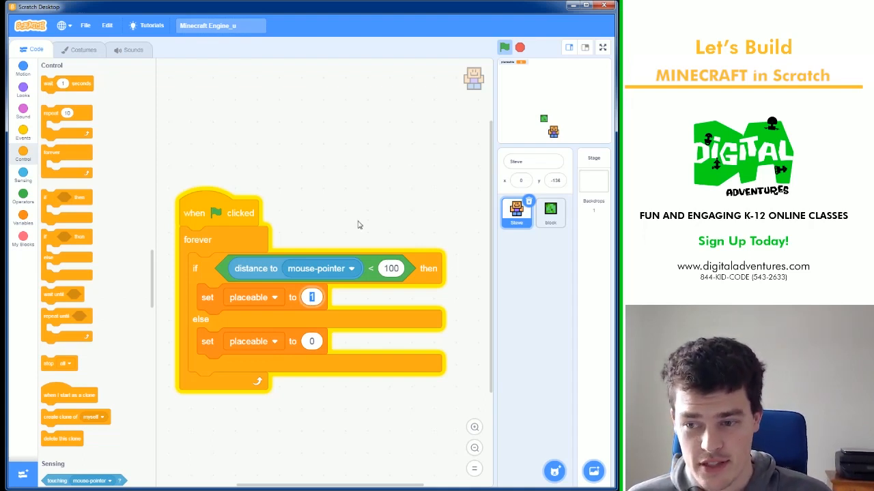
pyautogui.click(551, 212)
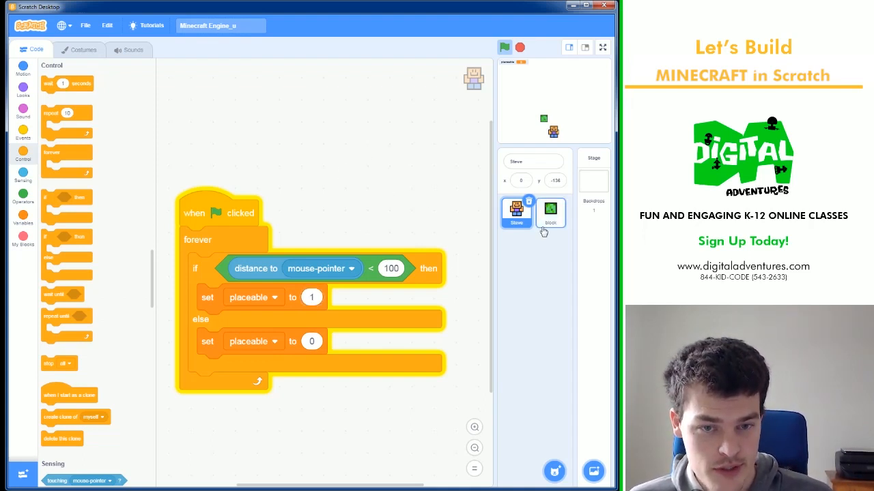
# Give the block sprite a green-flag script that sets the ghost effect to 25.
pyautogui.click(550, 213)
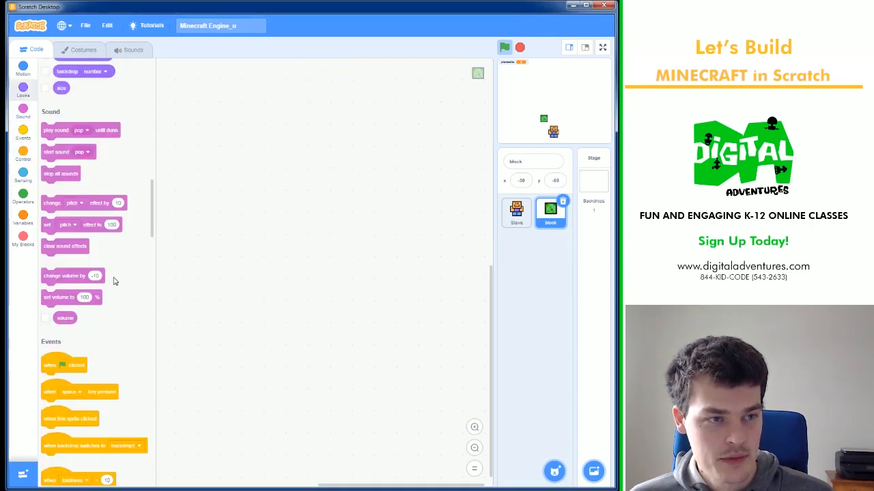
pyautogui.moveTo(64, 365); pyautogui.dragTo(360, 118)
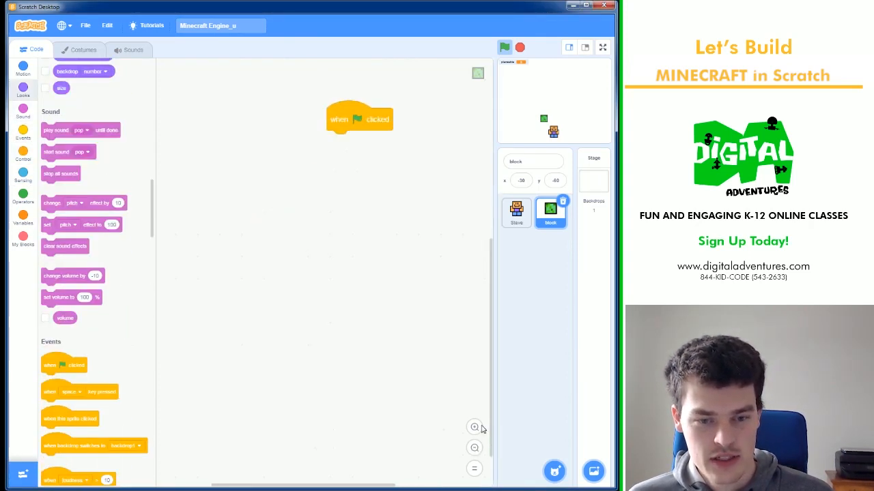
pyautogui.moveTo(359, 118); pyautogui.dragTo(304, 176)
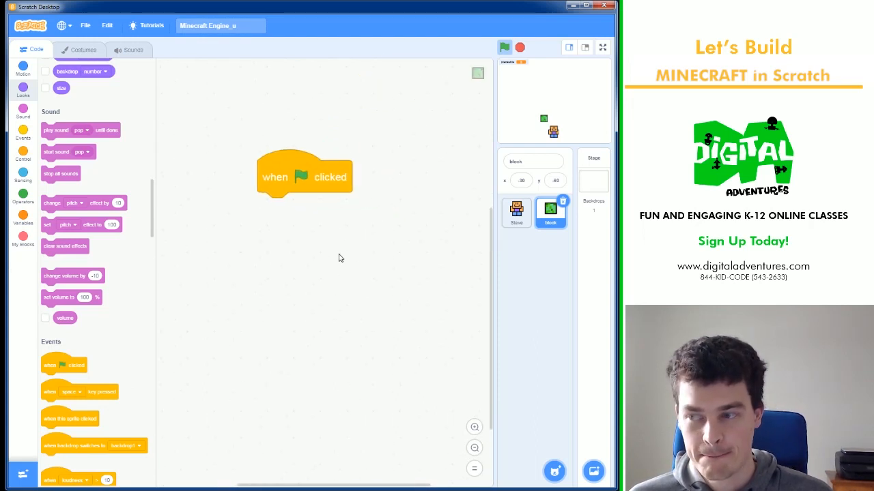
pyautogui.moveTo(304, 176); pyautogui.dragTo(302, 198)
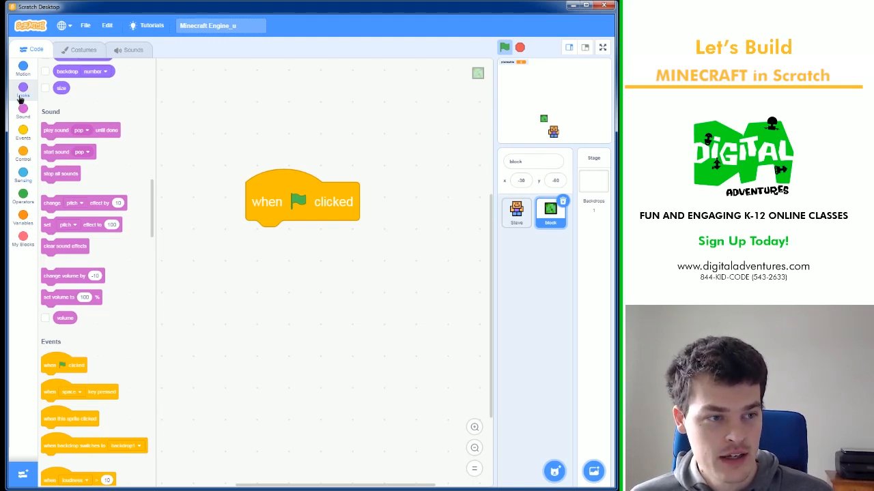
pyautogui.click(23, 87)
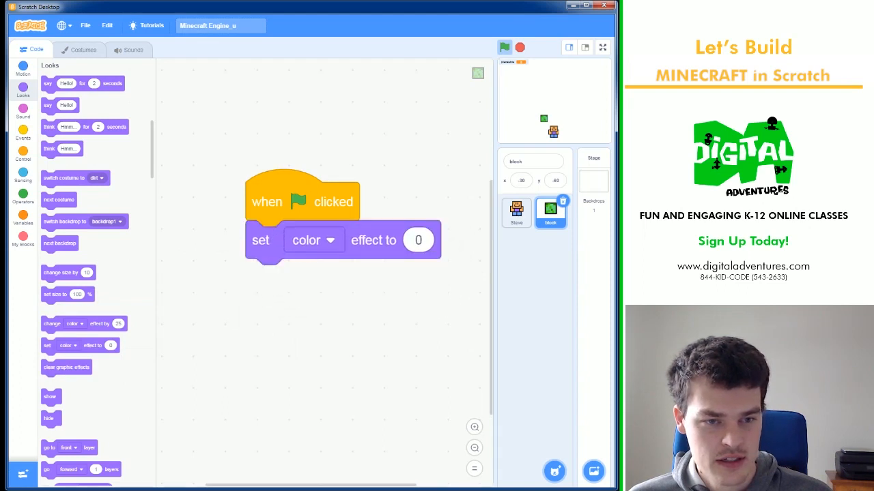
pyautogui.click(313, 240)
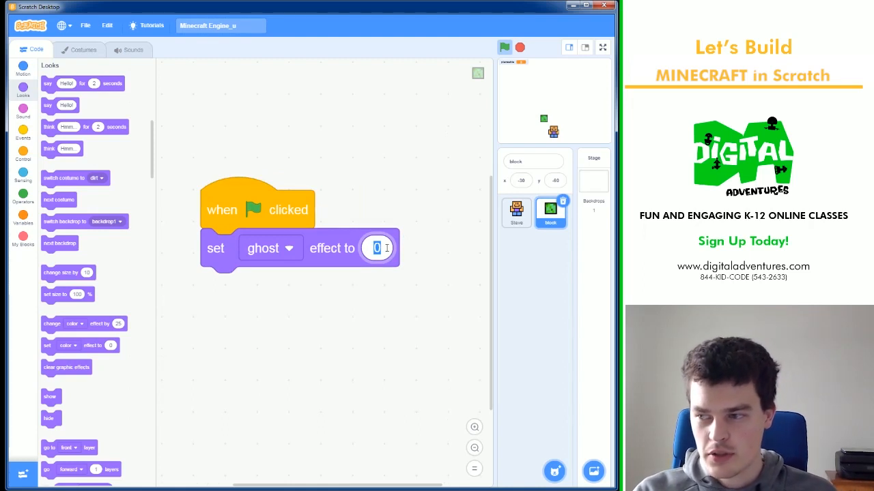
pyautogui.write('25')
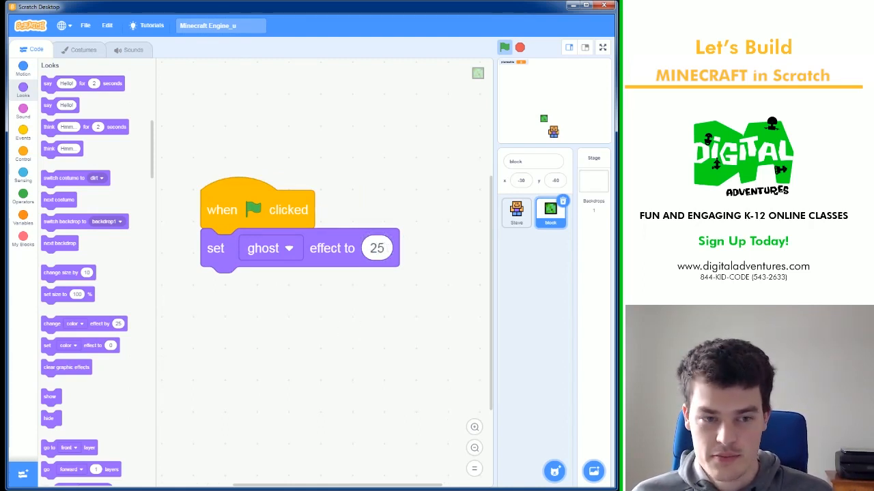
pyautogui.moveTo(292, 332)
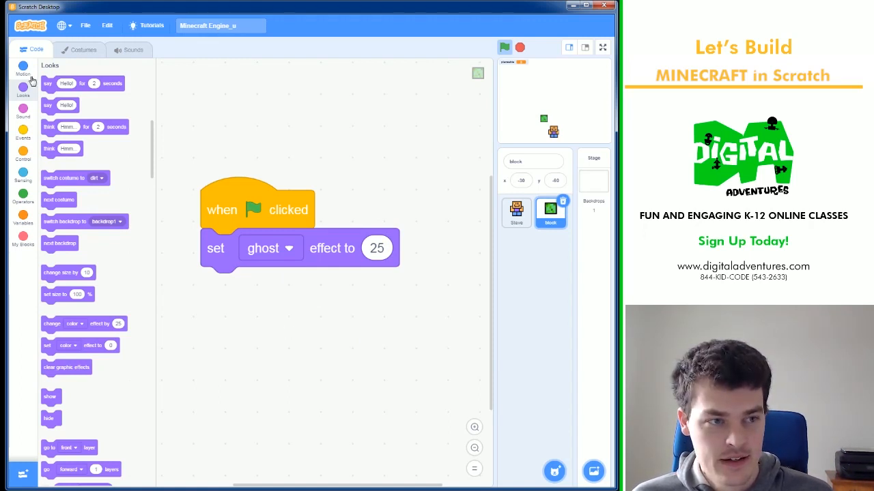
# Add 'go to Steve' to the block script and run the project to test.
pyautogui.click(23, 70)
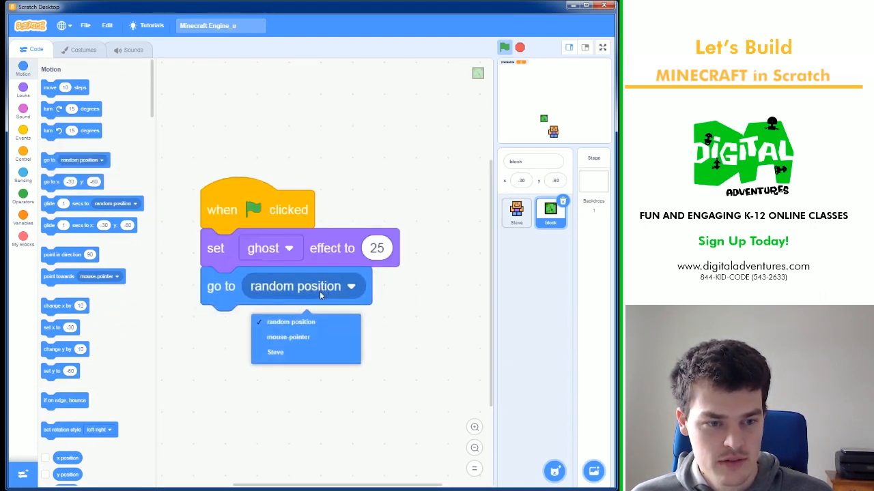
pyautogui.click(274, 352)
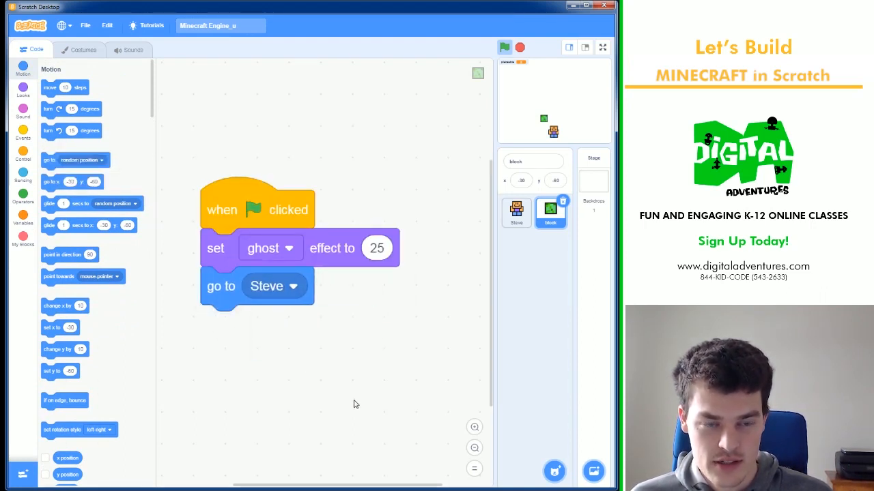
pyautogui.click(505, 47)
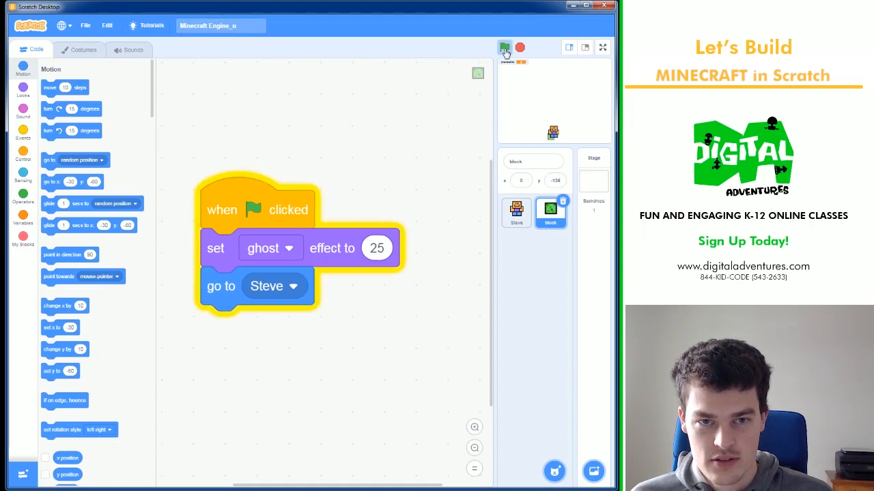
pyautogui.moveTo(257, 210); pyautogui.dragTo(258, 186)
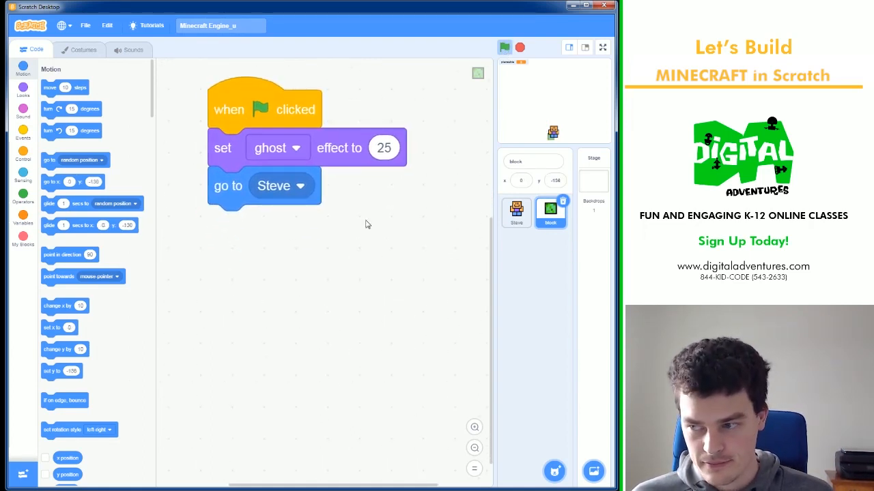
# Add a forever loop with 'if placeable = 1' under 'go to Steve'.
pyautogui.click(22, 154)
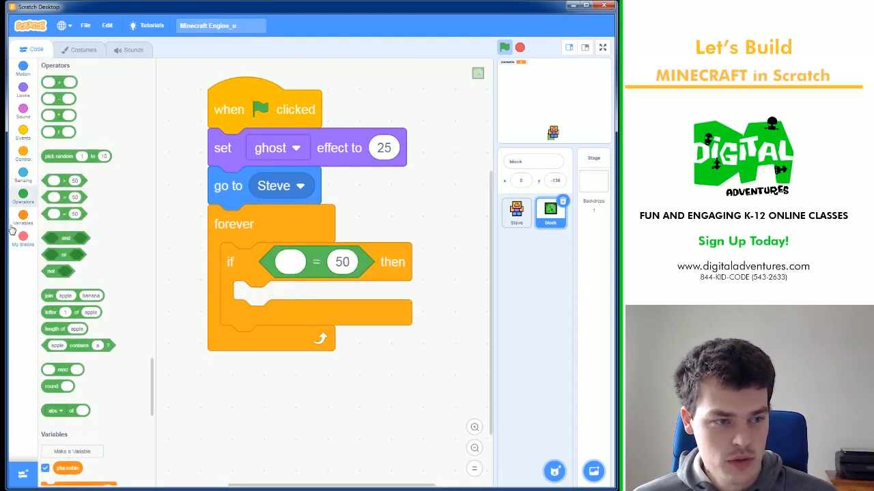
pyautogui.click(22, 215)
pyautogui.write('1')
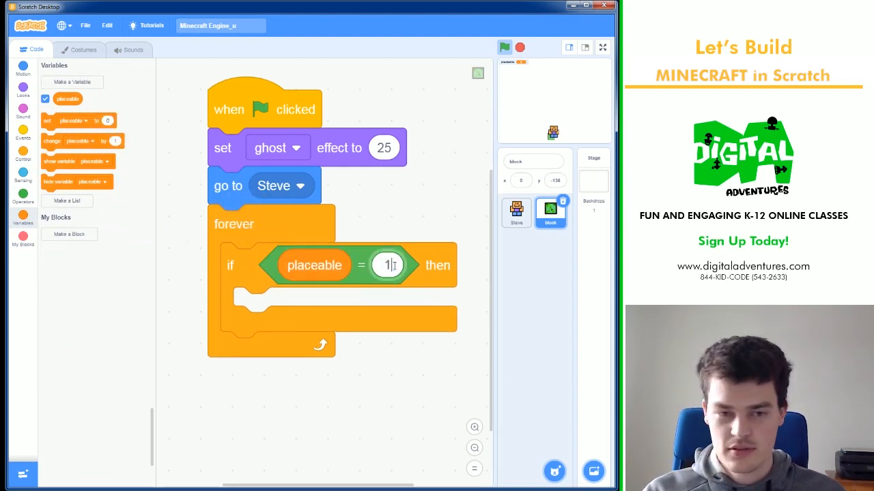
pyautogui.scroll(-3)
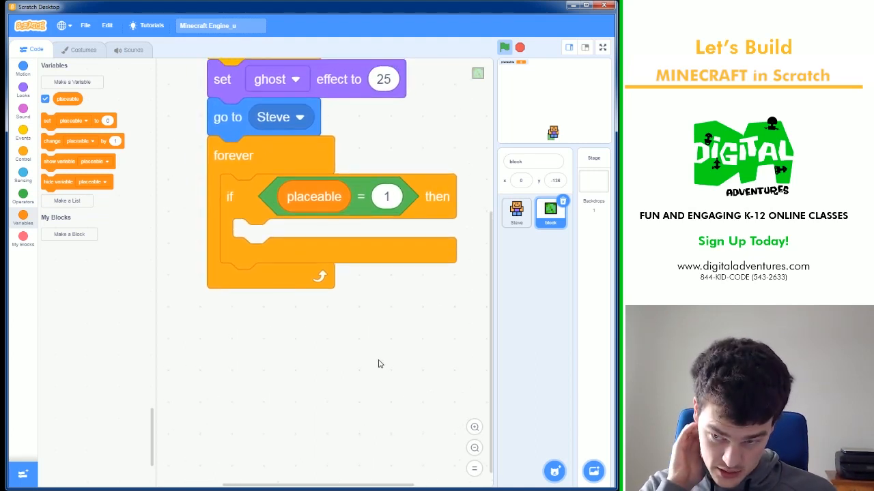
pyautogui.moveTo(472, 151)
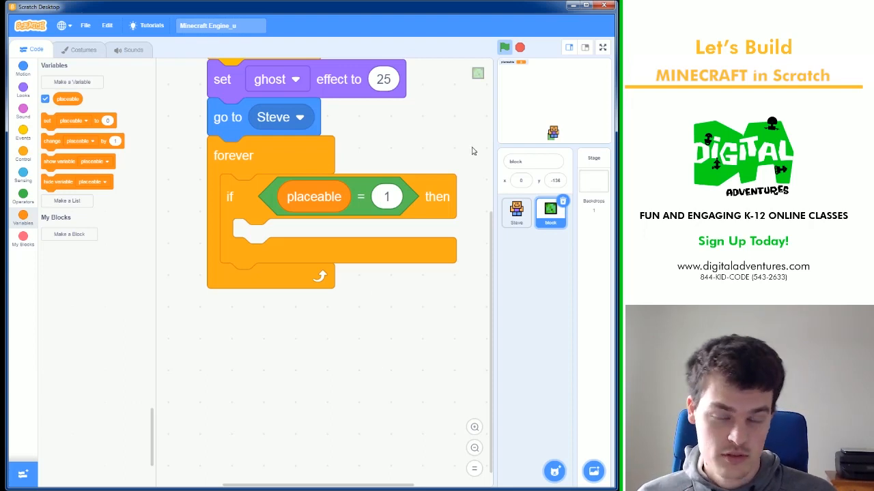
pyautogui.moveTo(541, 122)
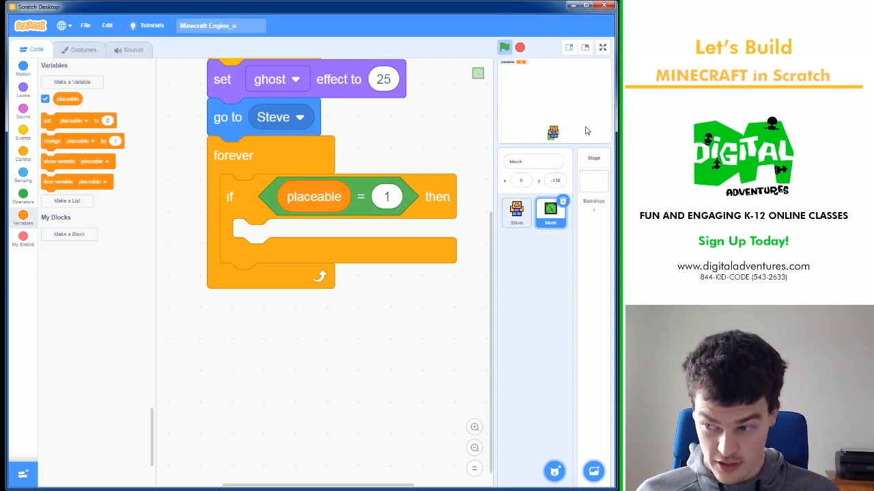
pyautogui.moveTo(80, 149)
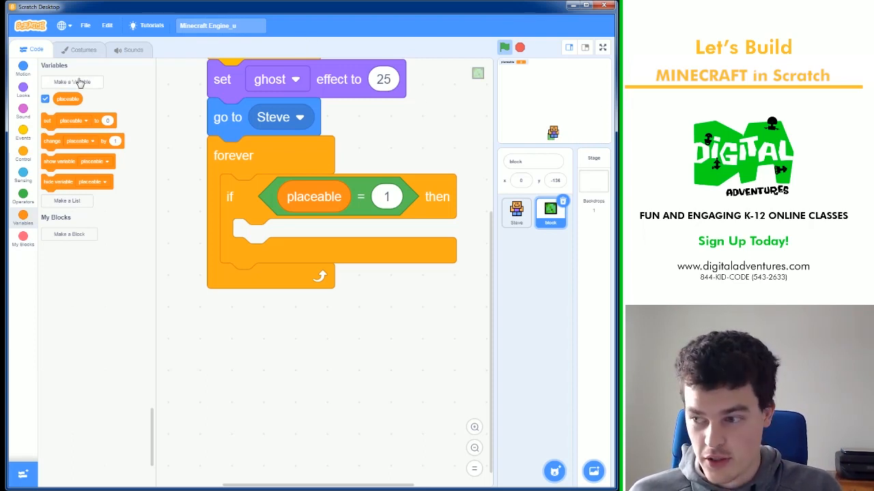
# Create an Xpos variable for this sprite only and a Ypos variable for all sprites.
pyautogui.click(72, 82)
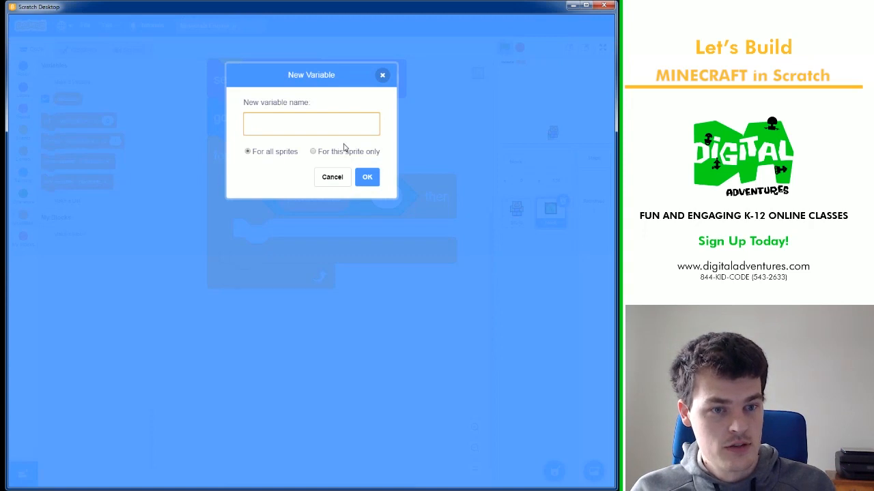
pyautogui.click(313, 151)
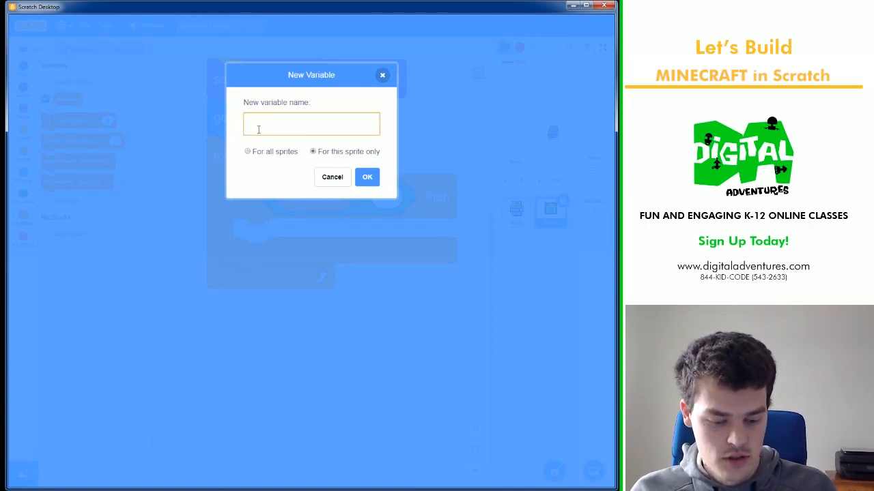
pyautogui.write('X')
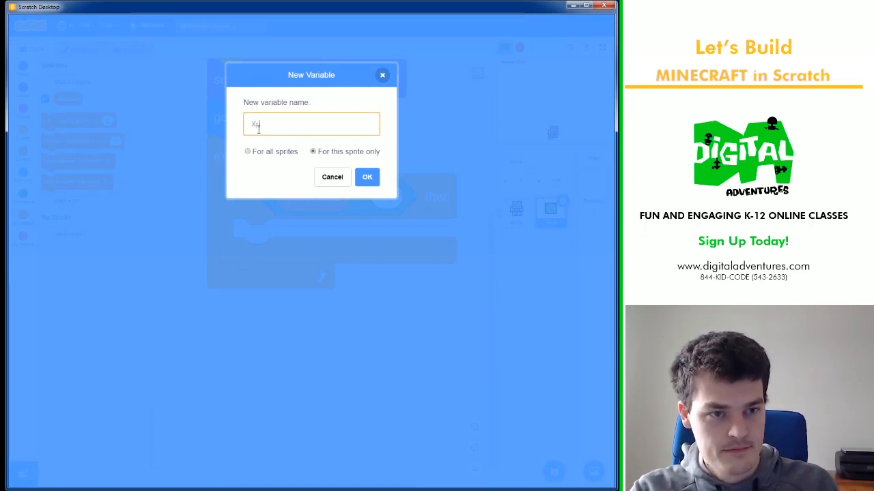
pyautogui.click(367, 177)
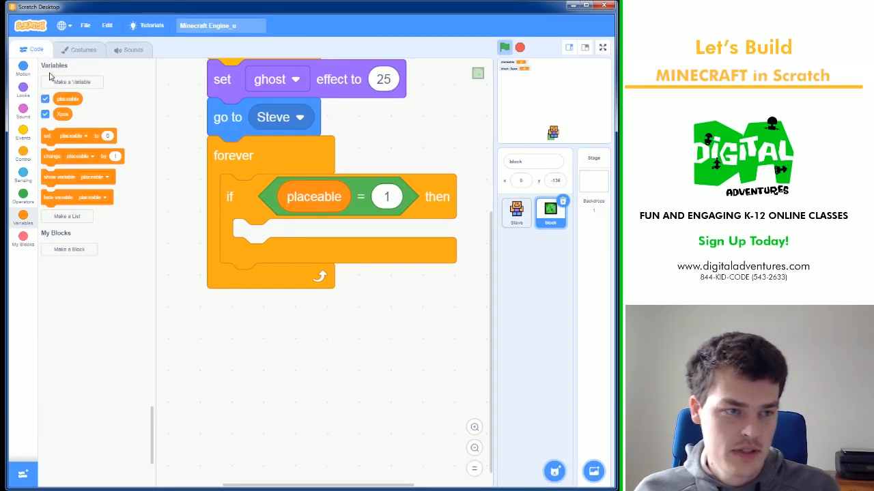
pyautogui.click(72, 82)
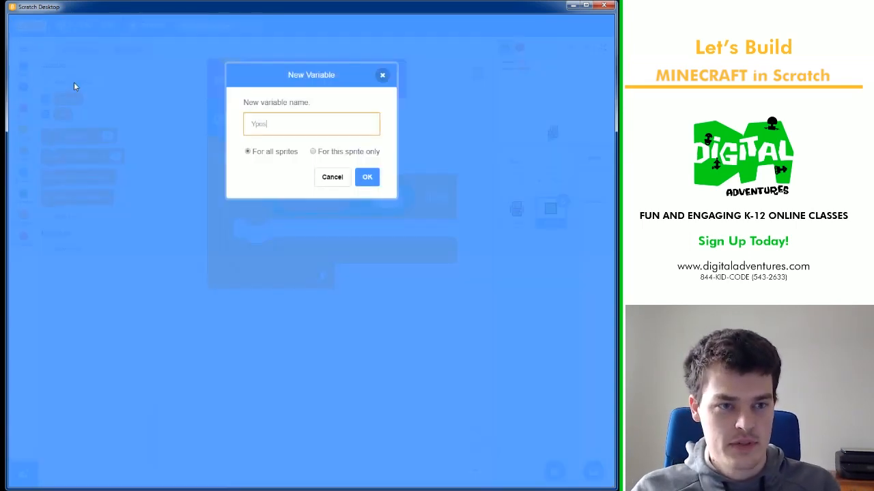
pyautogui.click(367, 176)
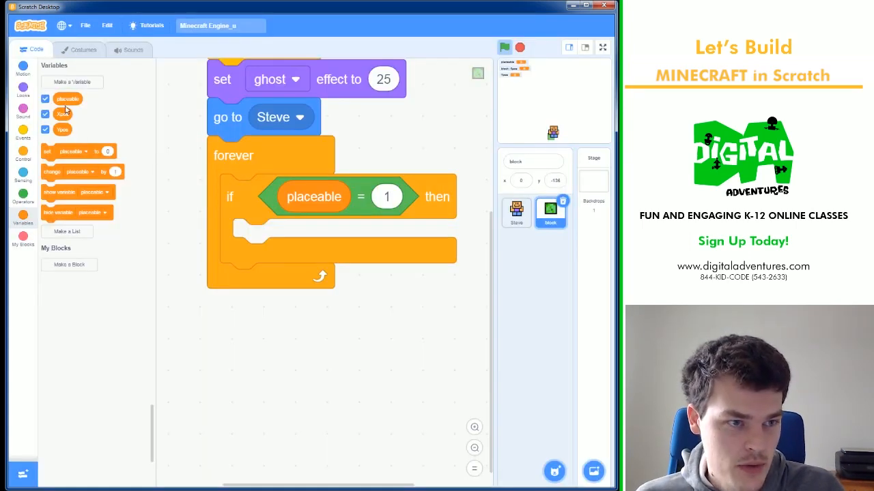
pyautogui.moveTo(44, 182)
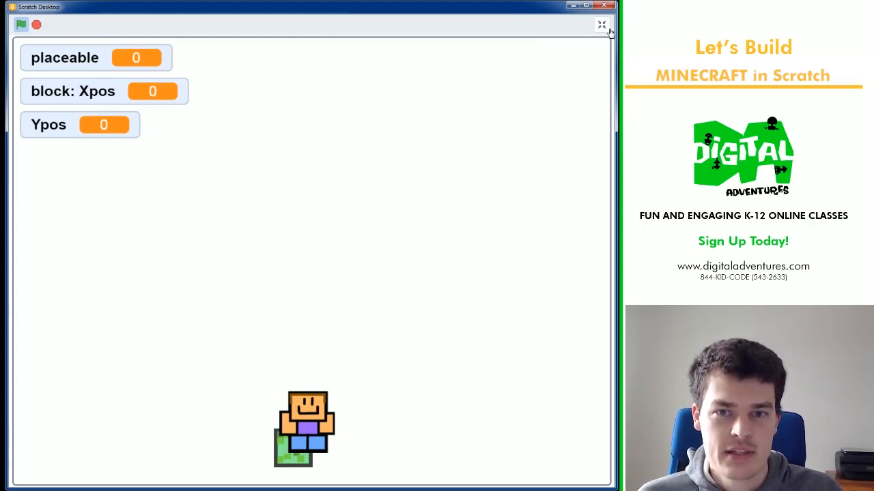
# Exit the full-screen stage to return to the block sprite's script.
pyautogui.click(602, 25)
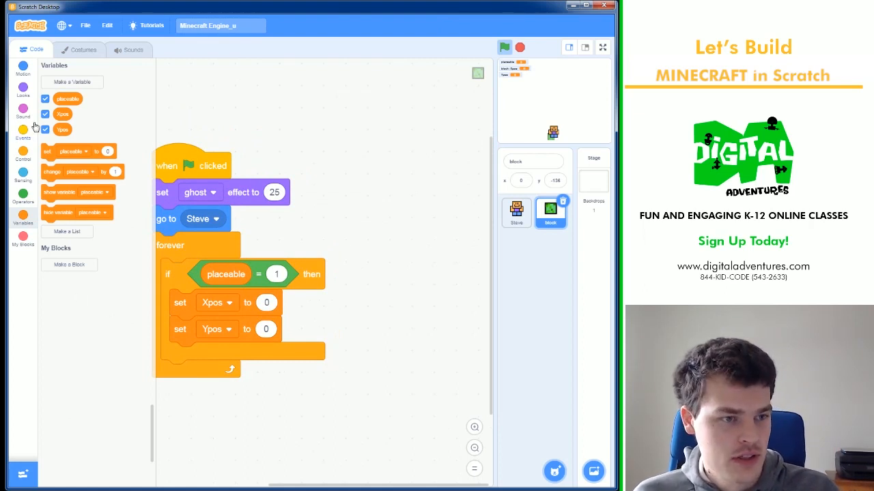
# Make a ceiling math block containing mouse x divided by a divisor.
pyautogui.click(24, 198)
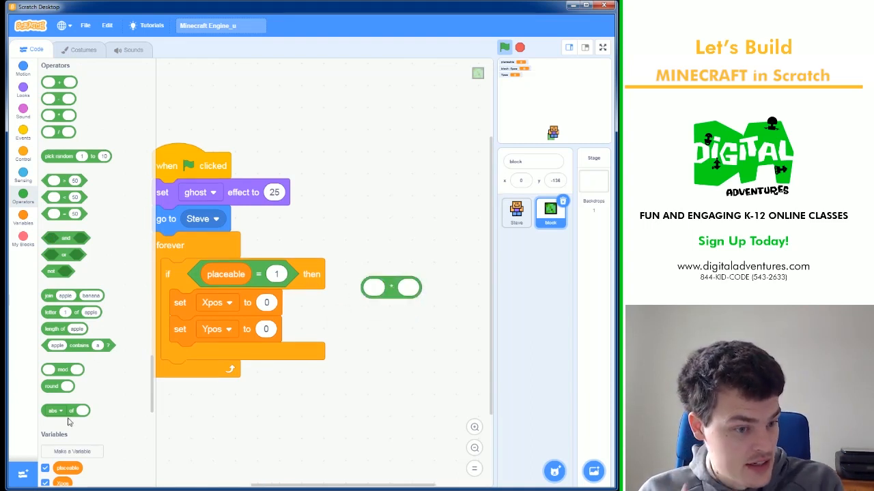
pyautogui.click(54, 411)
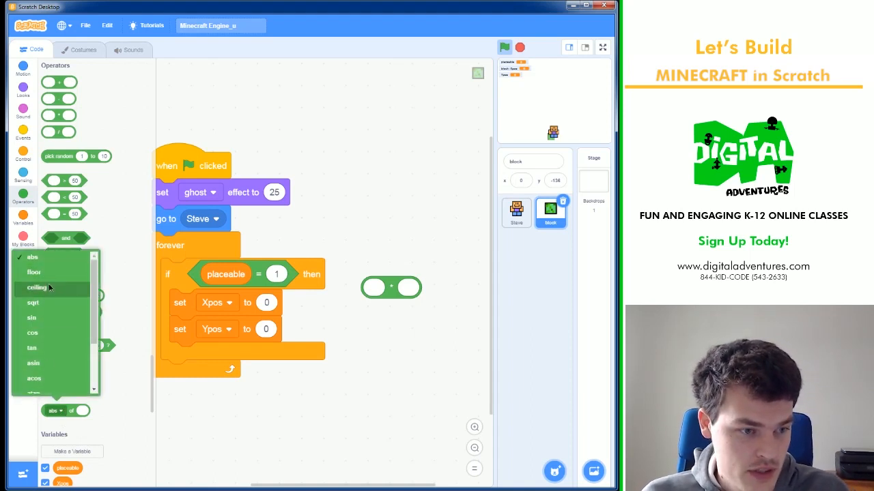
pyautogui.click(37, 287)
pyautogui.write('30')
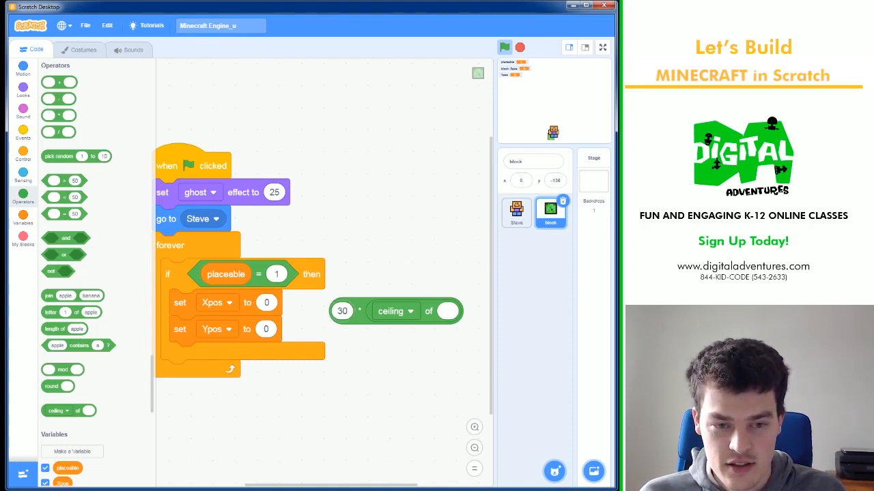
pyautogui.moveTo(394, 311); pyautogui.dragTo(395, 376)
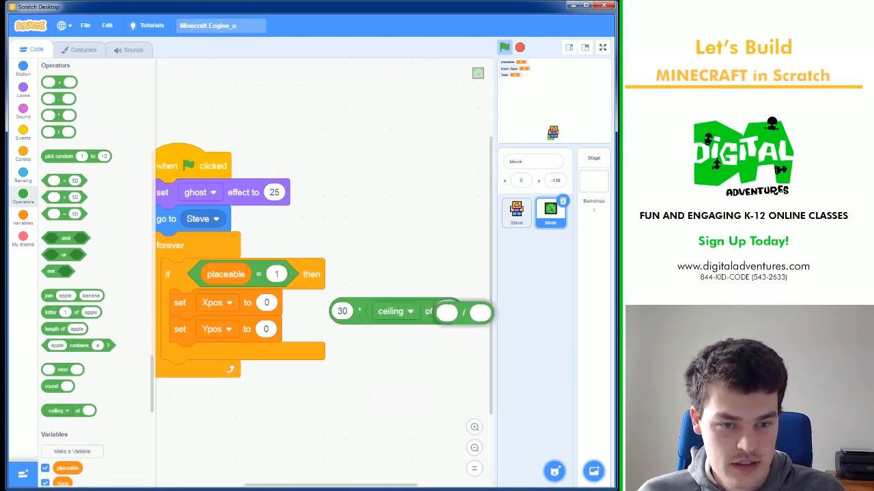
pyautogui.moveTo(409, 312); pyautogui.dragTo(382, 316)
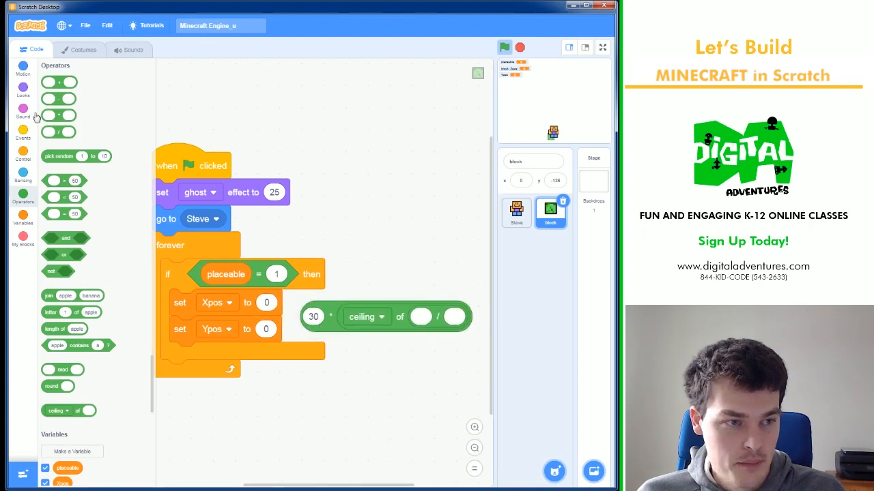
pyautogui.click(22, 176)
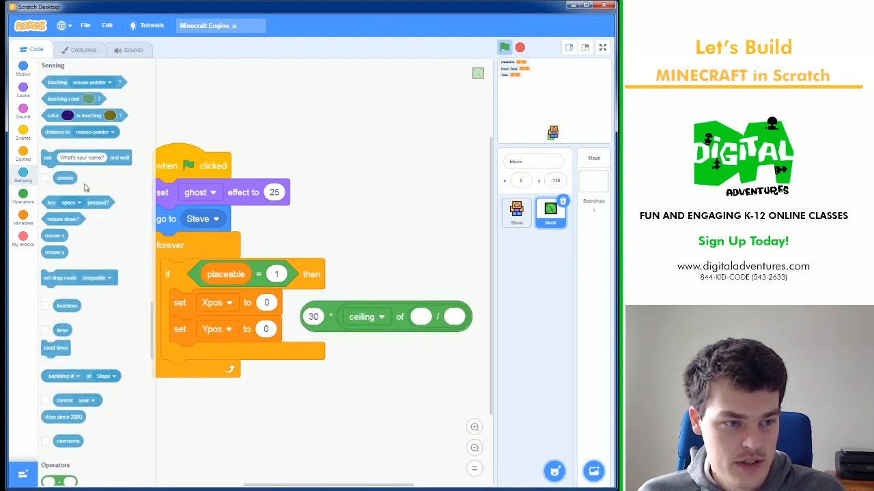
pyautogui.moveTo(55, 239); pyautogui.dragTo(467, 316)
pyautogui.write('30')
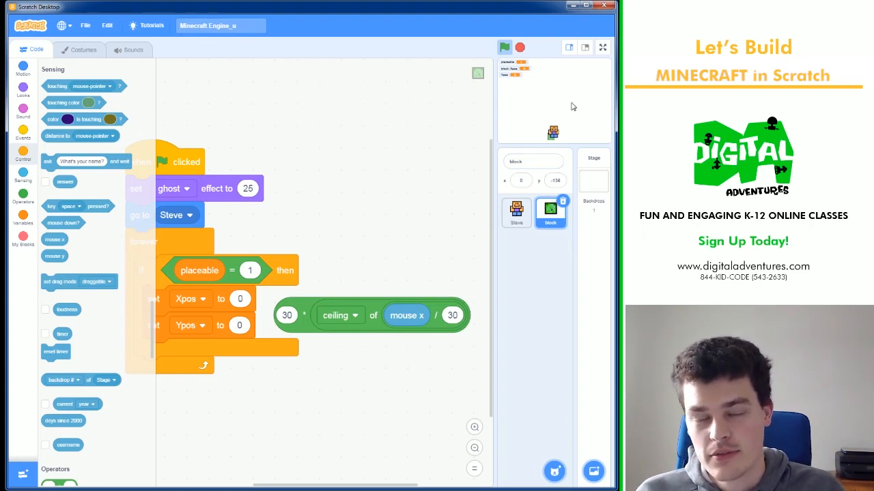
pyautogui.moveTo(467, 117)
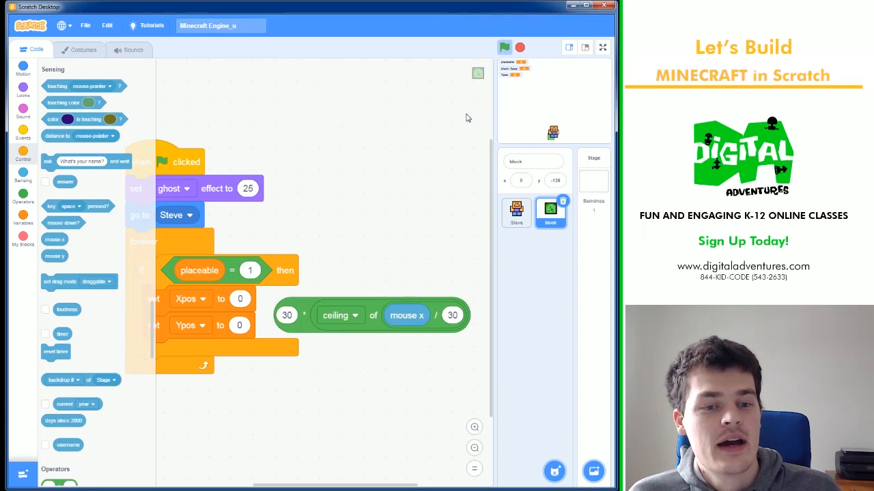
pyautogui.moveTo(338, 326)
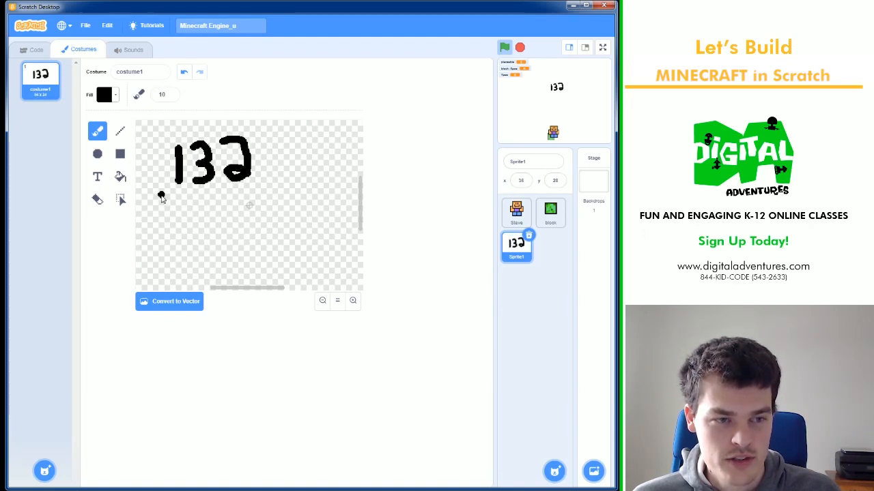
# Handwrite 132/30 = 4.4, rounded up to 5 × 30 = 150, then delete the sketch sprite.
pyautogui.moveTo(160, 189); pyautogui.dragTo(273, 189)
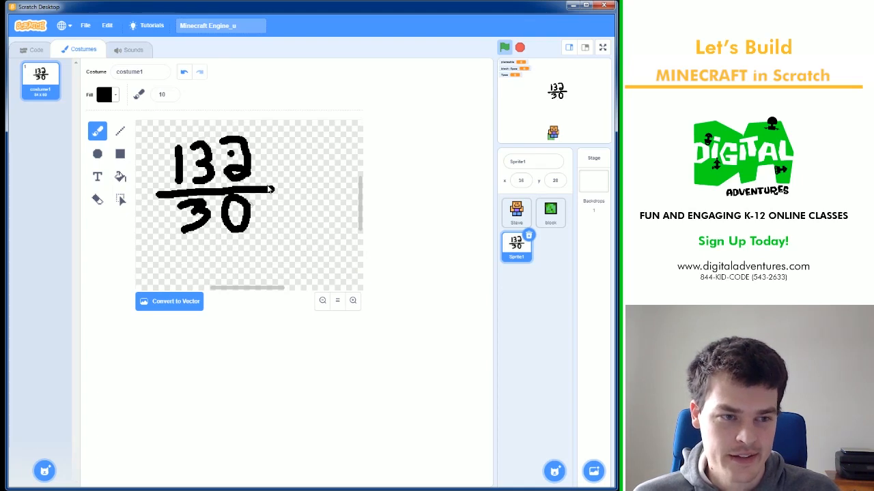
pyautogui.moveTo(273, 225); pyautogui.dragTo(300, 260)
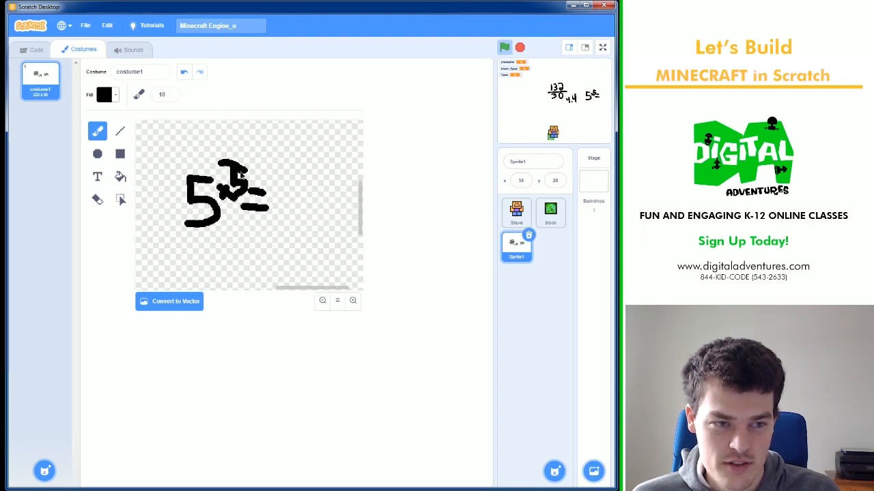
pyautogui.moveTo(259, 177); pyautogui.dragTo(287, 211)
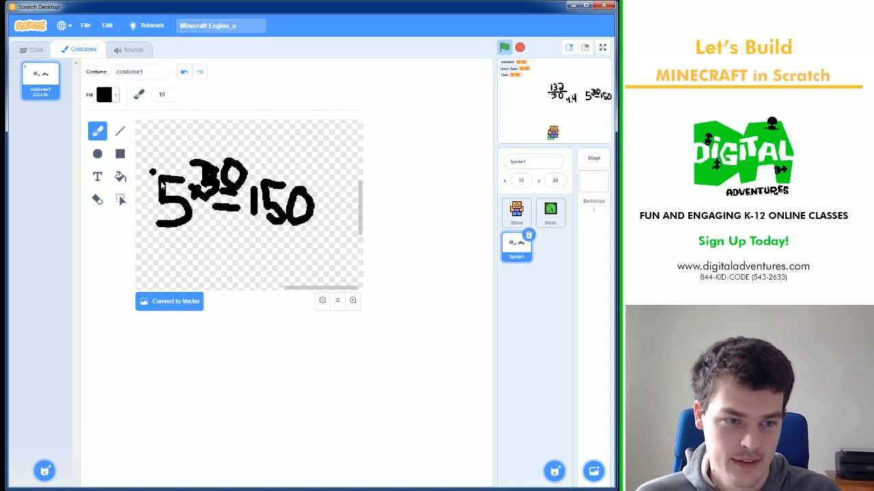
pyautogui.click(31, 49)
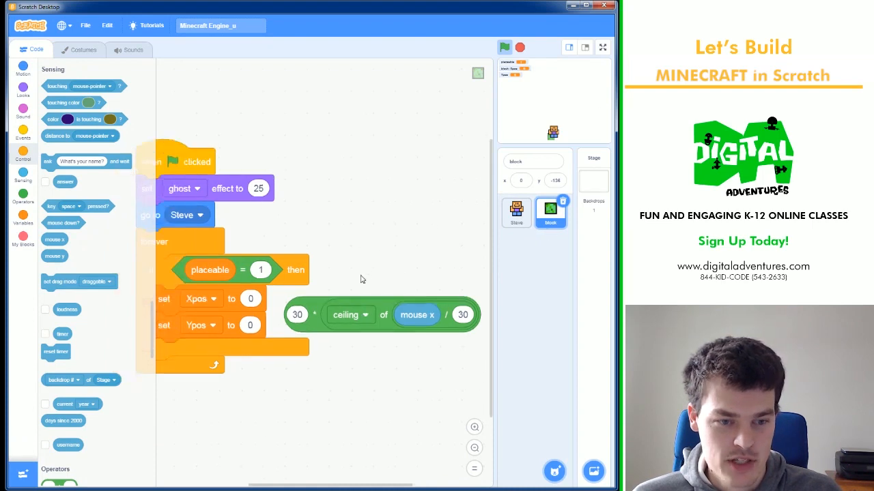
# Fill set Xpos and Ypos with 30 × ceiling of mouse x/30 and mouse y/30.
pyautogui.moveTo(380, 315); pyautogui.dragTo(252, 305)
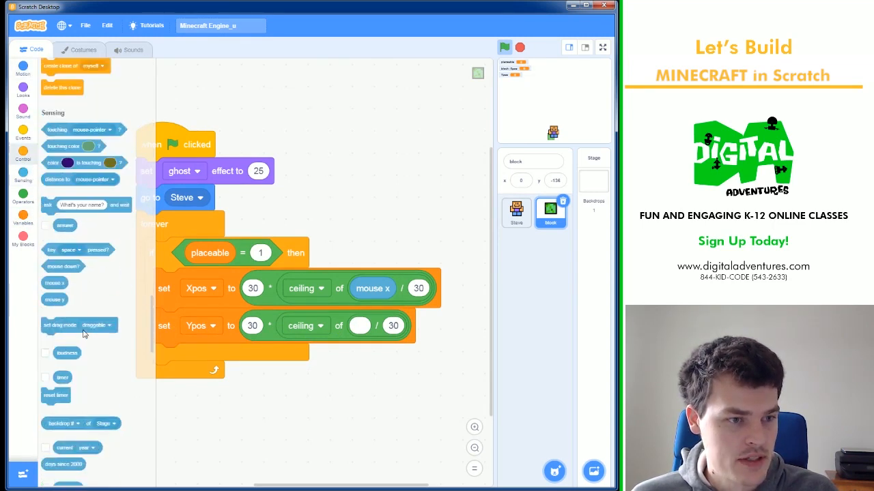
pyautogui.moveTo(55, 300); pyautogui.dragTo(374, 329)
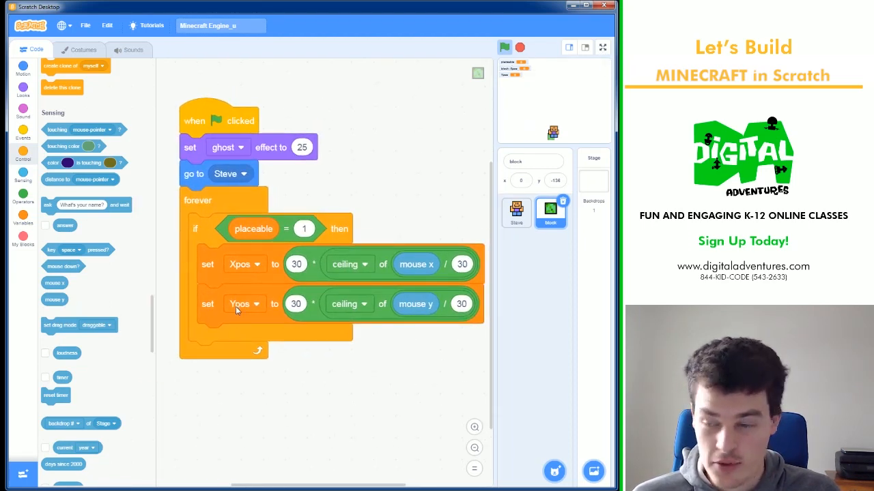
pyautogui.click(22, 68)
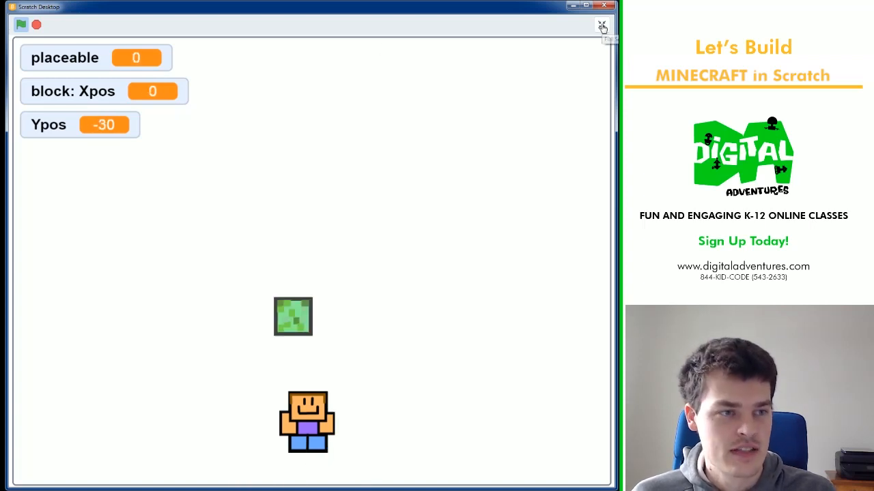
# Exit full-screen mode after testing the block's go to x: Xpos y: Ypos.
pyautogui.click(602, 25)
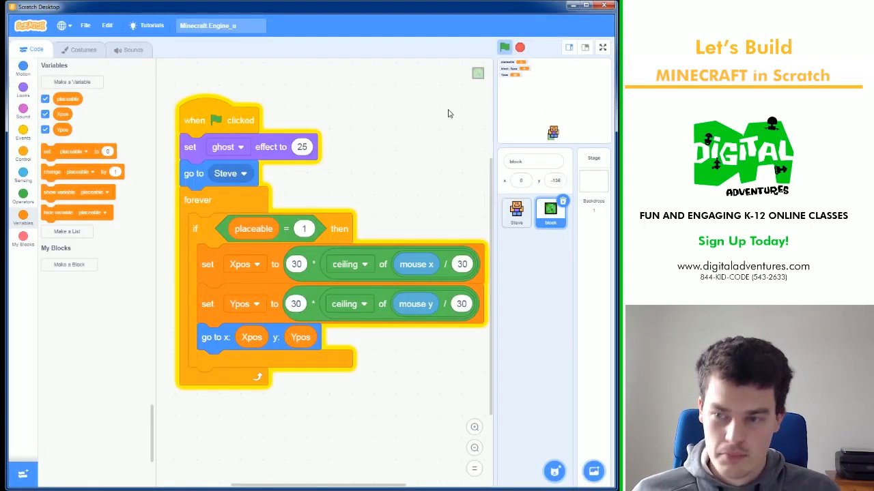
pyautogui.moveTo(417, 179)
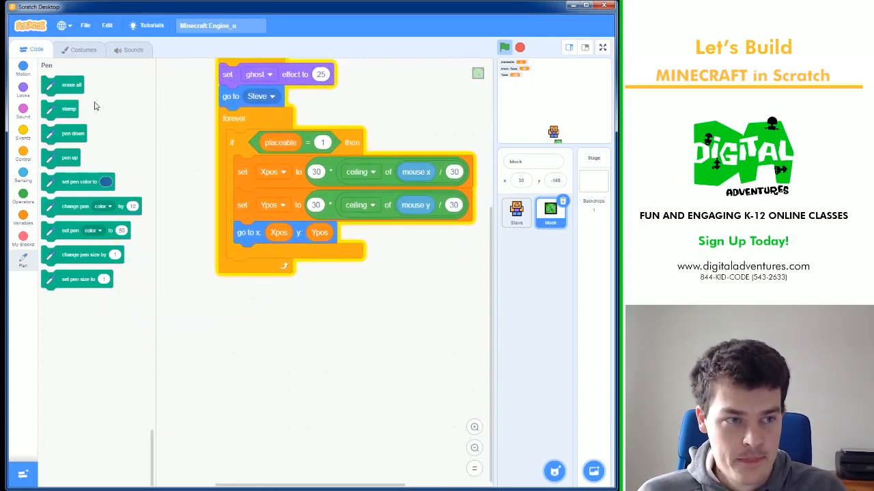
# Give the block's new forever loop an if mouse down? condition.
pyautogui.click(23, 135)
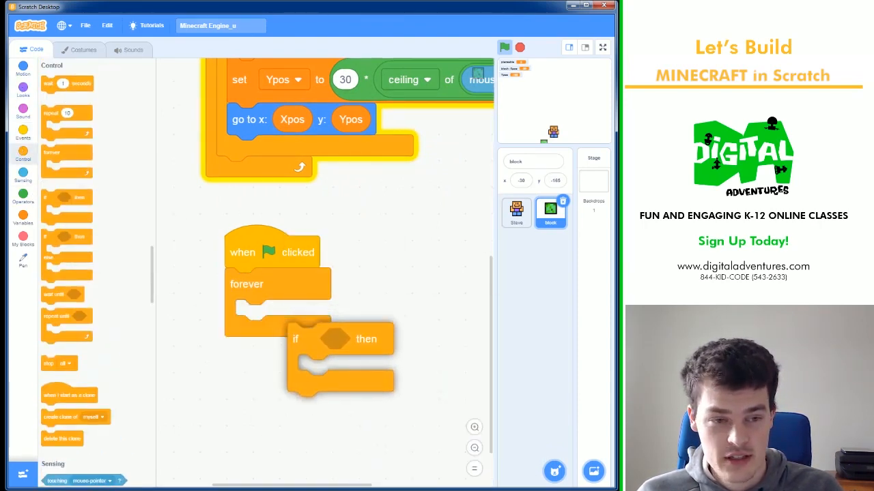
pyautogui.click(23, 176)
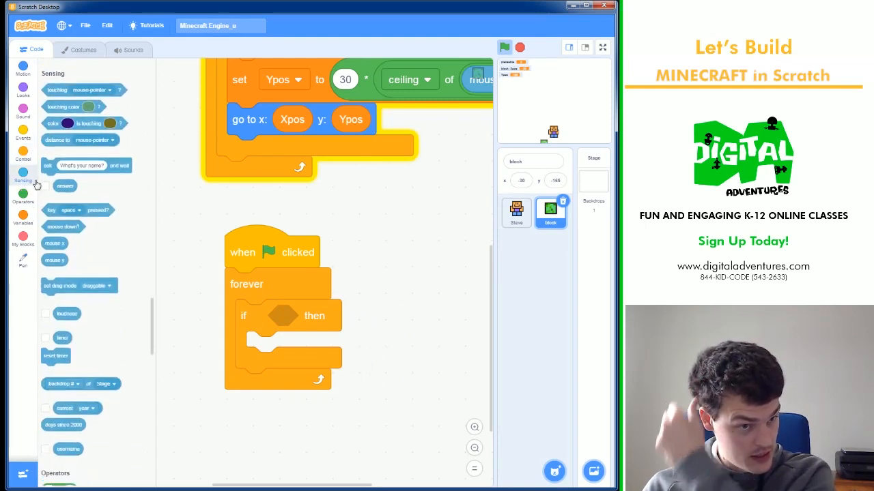
pyautogui.moveTo(62, 226); pyautogui.dragTo(376, 309)
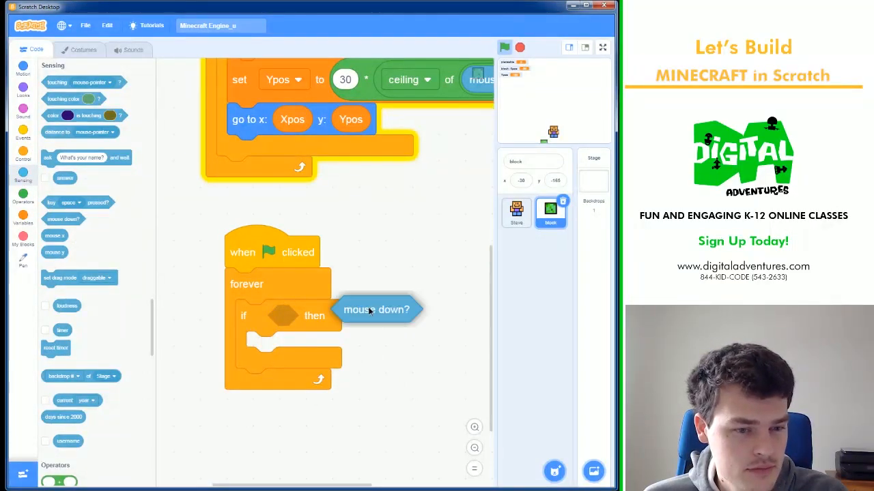
pyautogui.moveTo(376, 309); pyautogui.dragTo(314, 316)
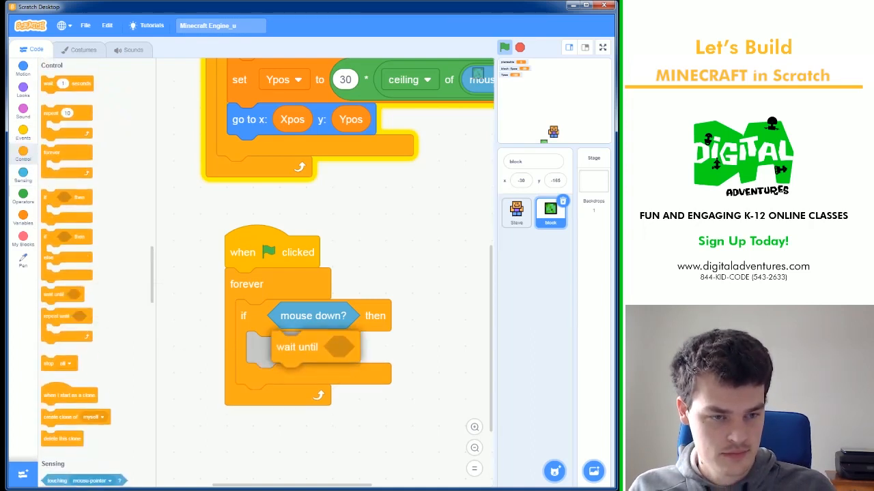
# Add wait until inside the if and choose the ghost effect for the set-effect blocks.
pyautogui.click(22, 197)
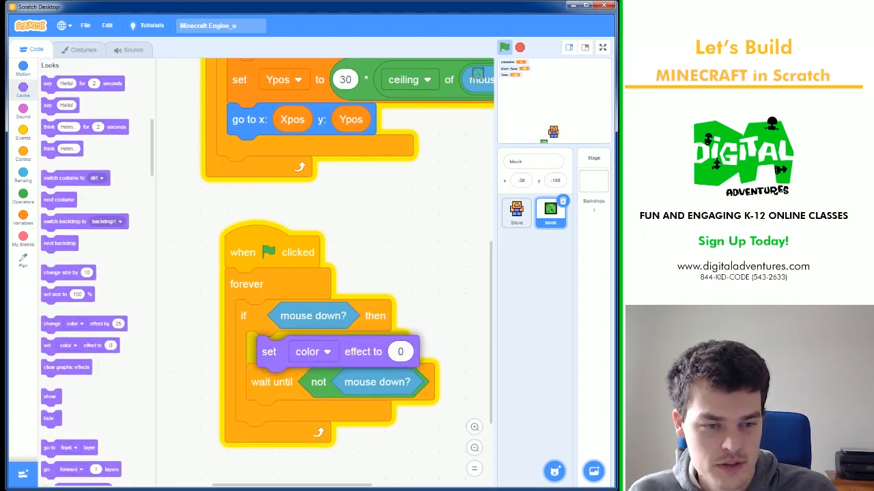
pyautogui.click(326, 352)
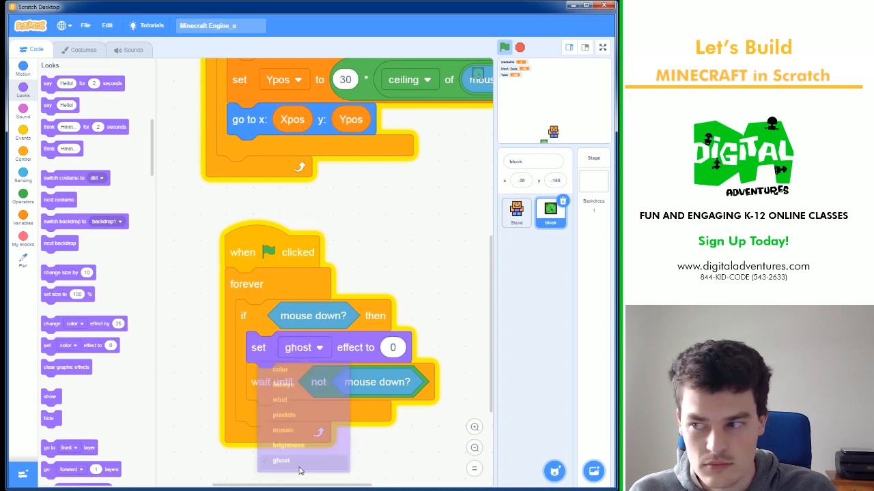
pyautogui.click(281, 460)
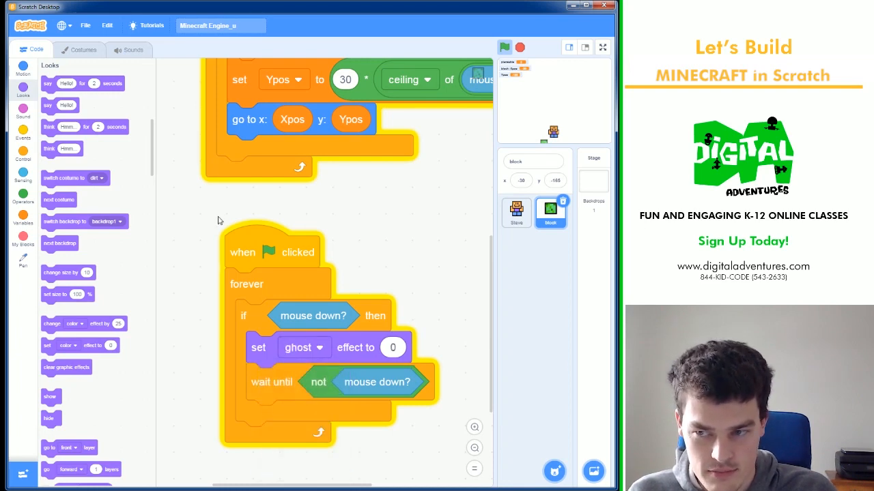
pyautogui.moveTo(310, 215)
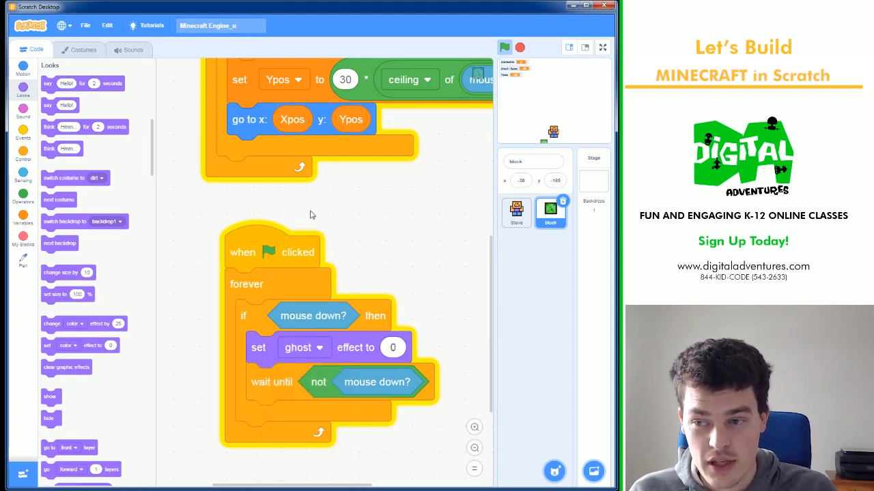
pyautogui.moveTo(407, 240)
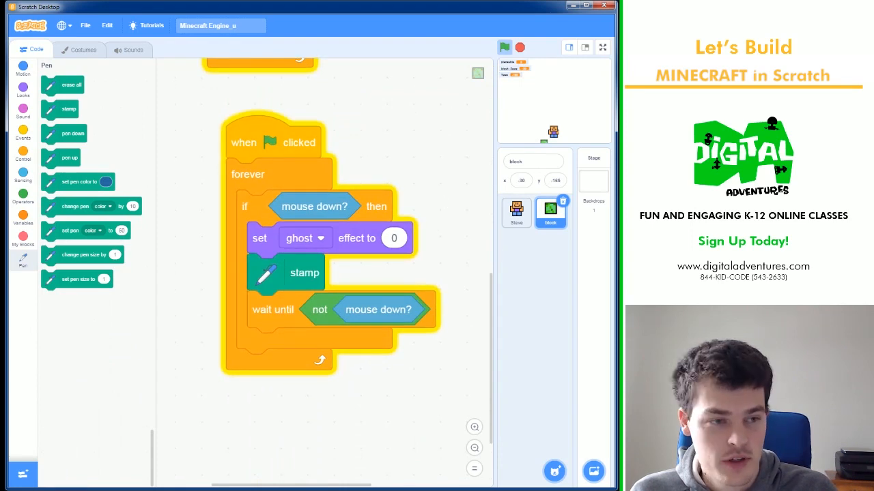
pyautogui.click(23, 89)
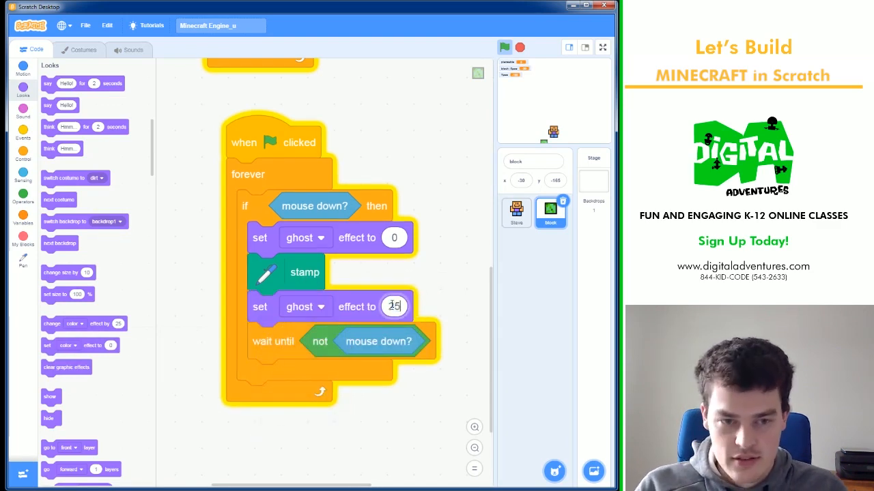
# Set the ghost effect to 25 and test stamping a block beside the structure.
pyautogui.write('25')
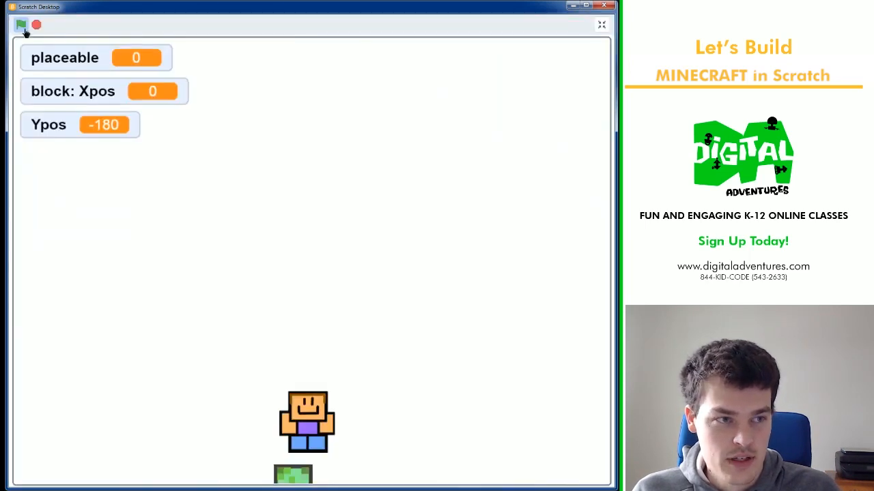
pyautogui.click(22, 25)
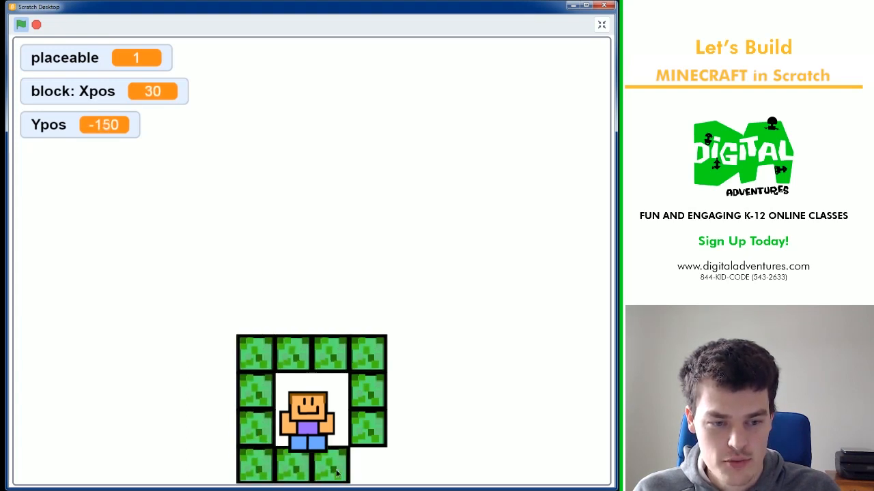
pyautogui.click(335, 467)
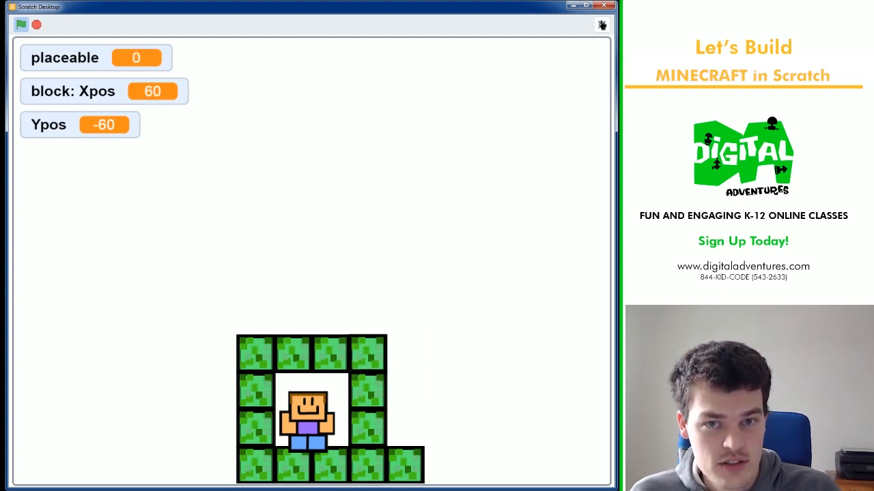
# Leave full screen and zoom out to see all the block's scripts.
pyautogui.click(602, 25)
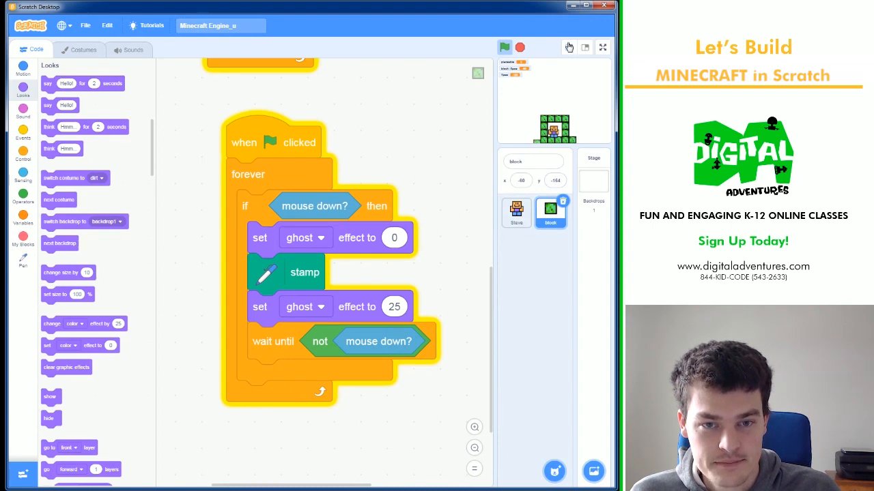
pyautogui.click(504, 47)
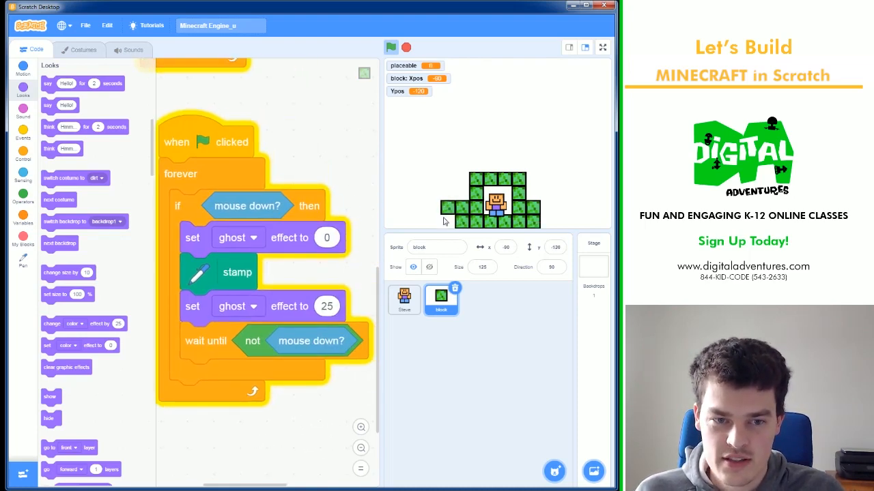
pyautogui.click(458, 194)
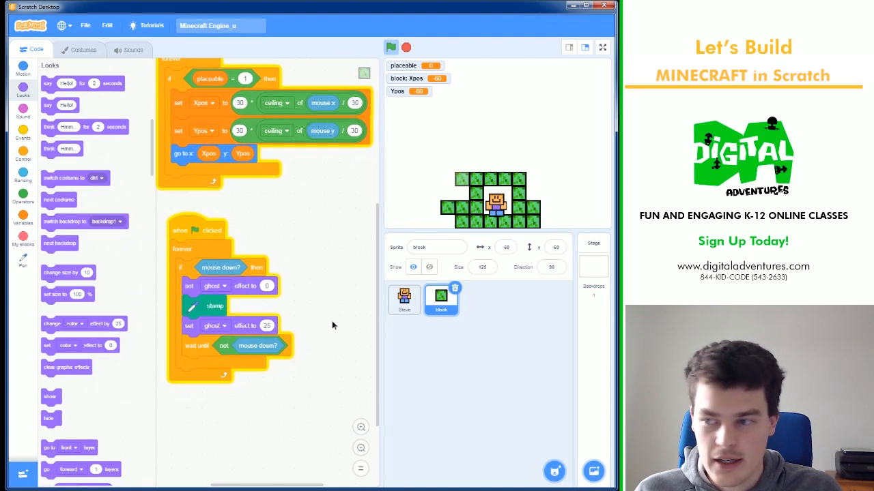
# Start a green-flag forever script checking key space pressed?, browsing Sensing and Operators.
pyautogui.rightClick(202, 230)
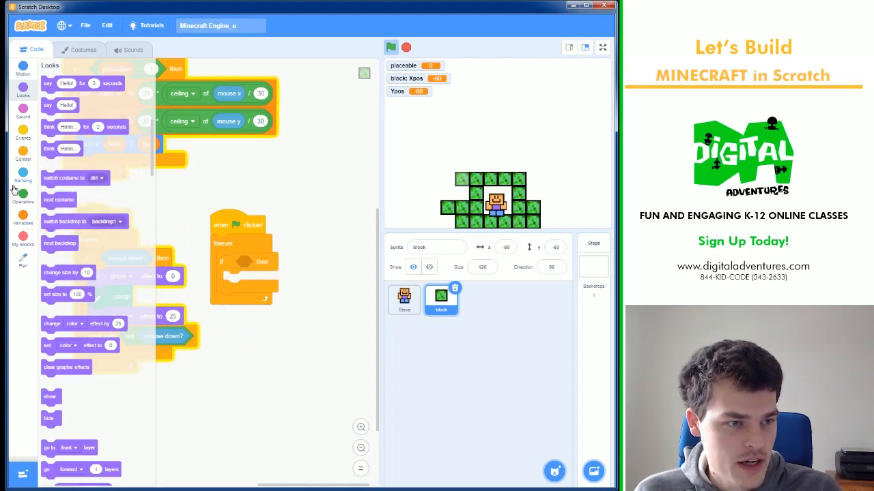
pyautogui.click(22, 176)
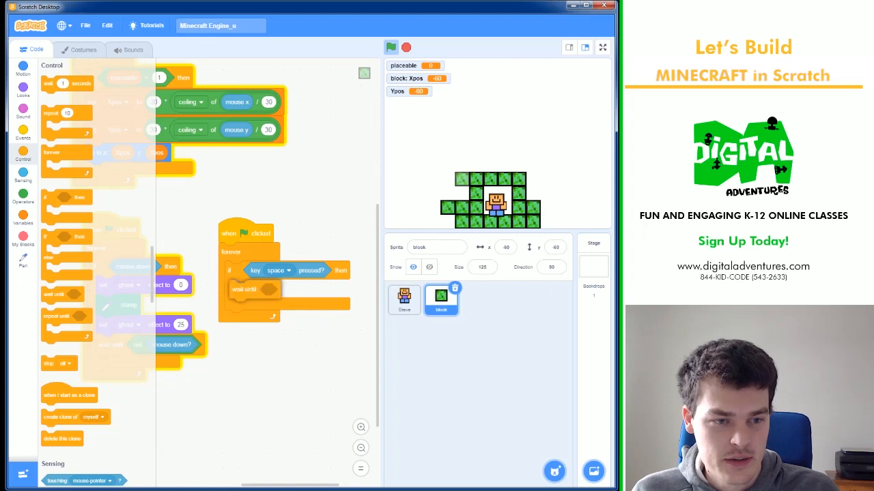
pyautogui.click(22, 193)
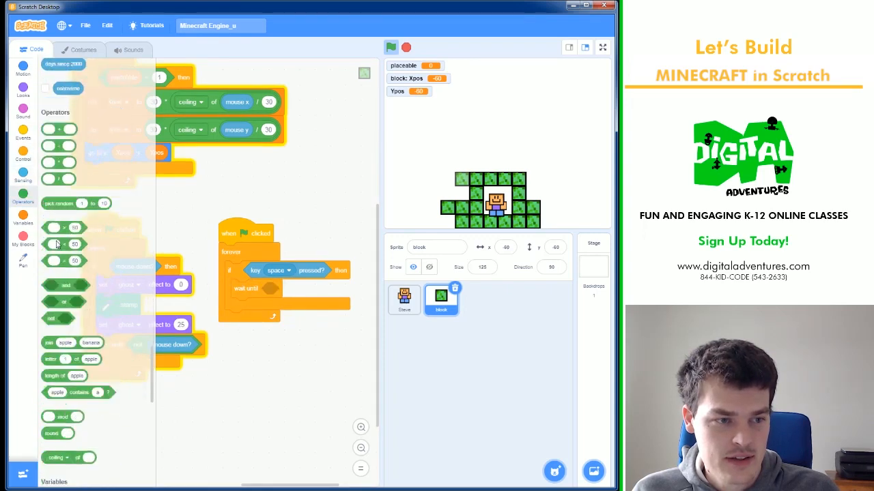
pyautogui.scroll(-3)
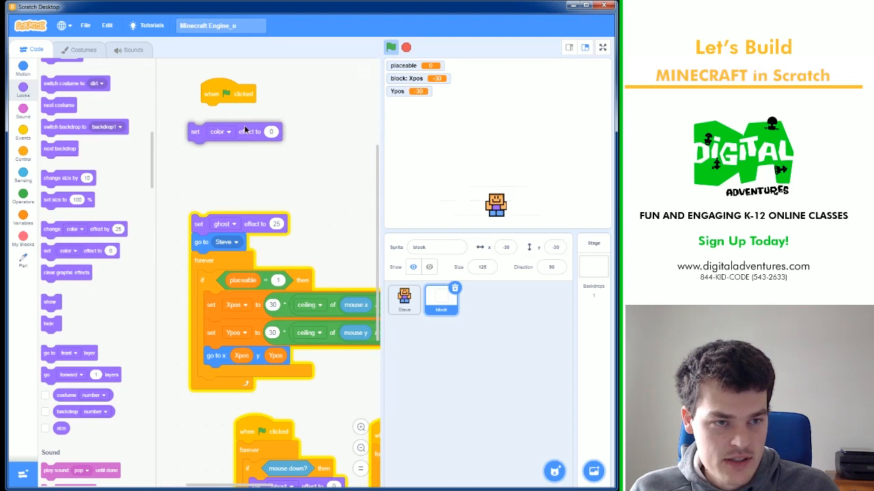
# Add set ghost 0, erase all, and go to x -210 y -150 to the green-flag script.
pyautogui.click(231, 131)
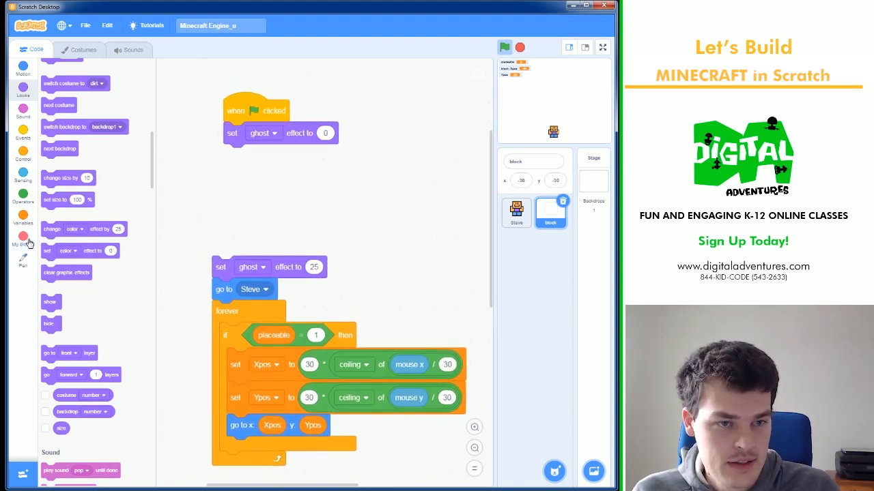
pyautogui.click(23, 235)
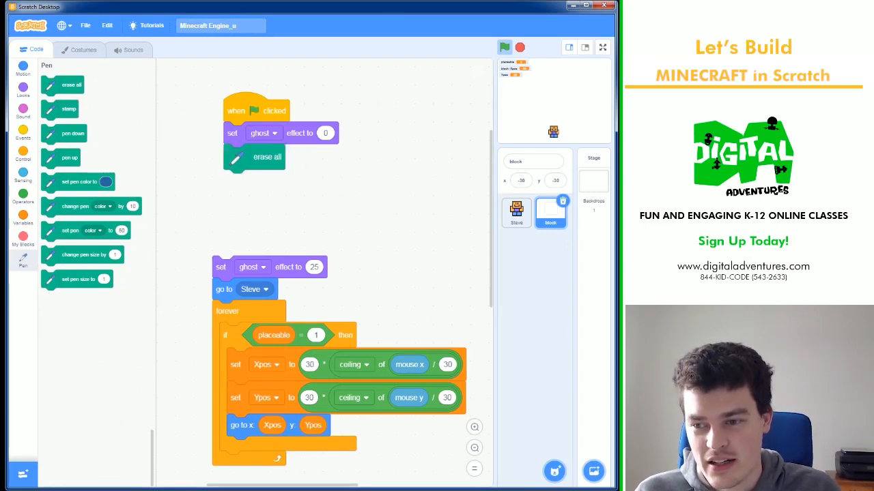
pyautogui.click(22, 67)
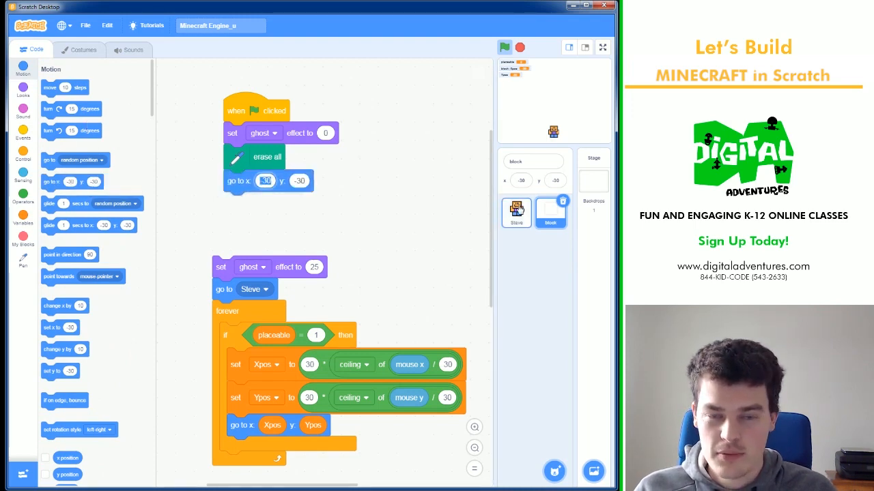
pyautogui.write('210')
pyautogui.click(299, 181)
pyautogui.write('-150')
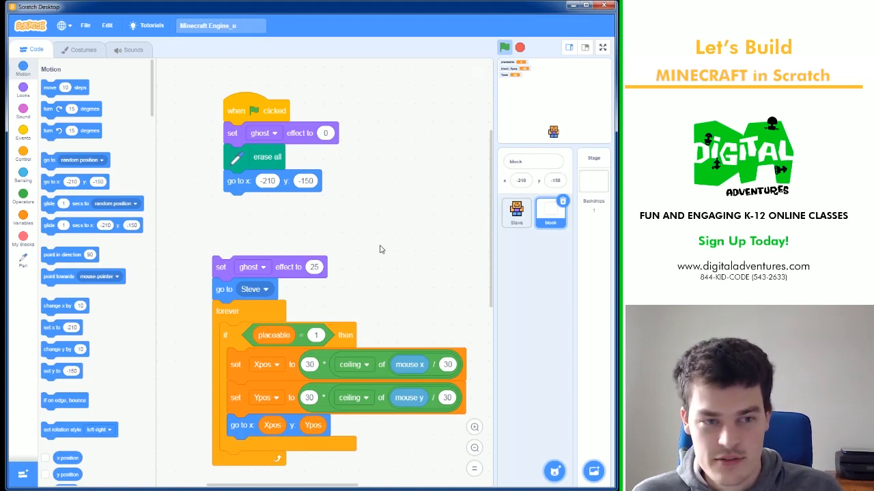
pyautogui.moveTo(415, 221)
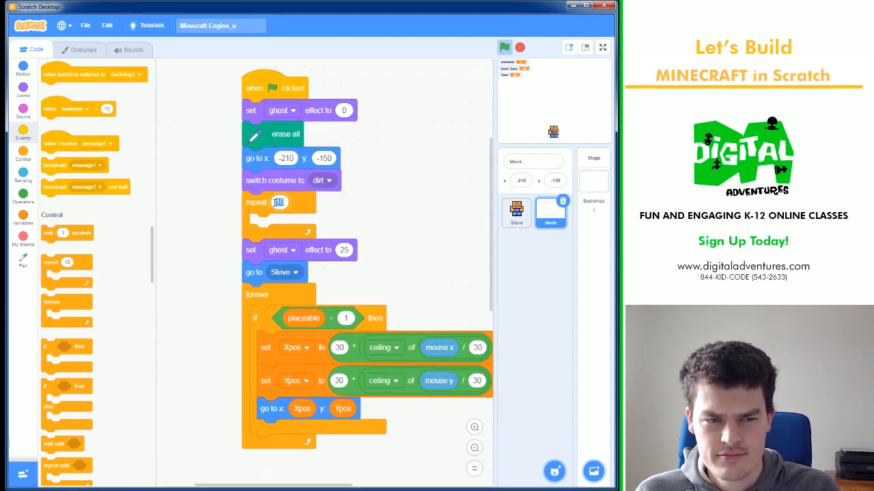
pyautogui.moveTo(387, 238)
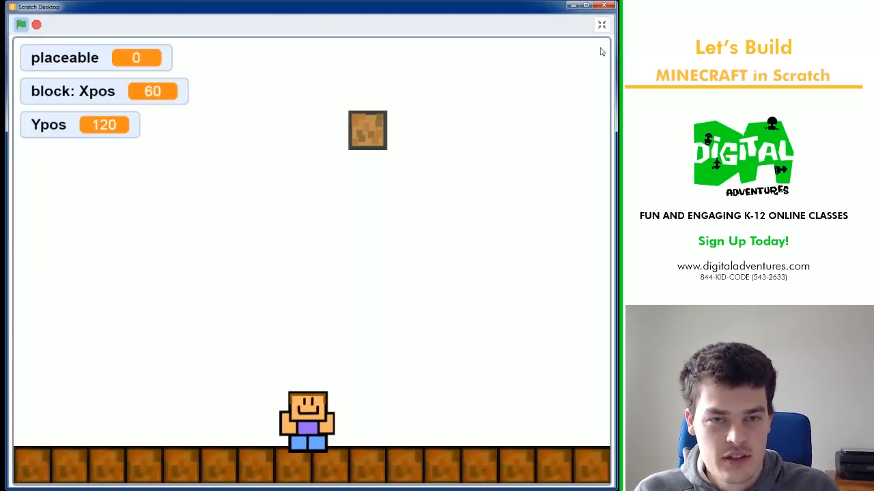
# Switch the floor costume to grass and run the project to lay the floor.
pyautogui.click(21, 26)
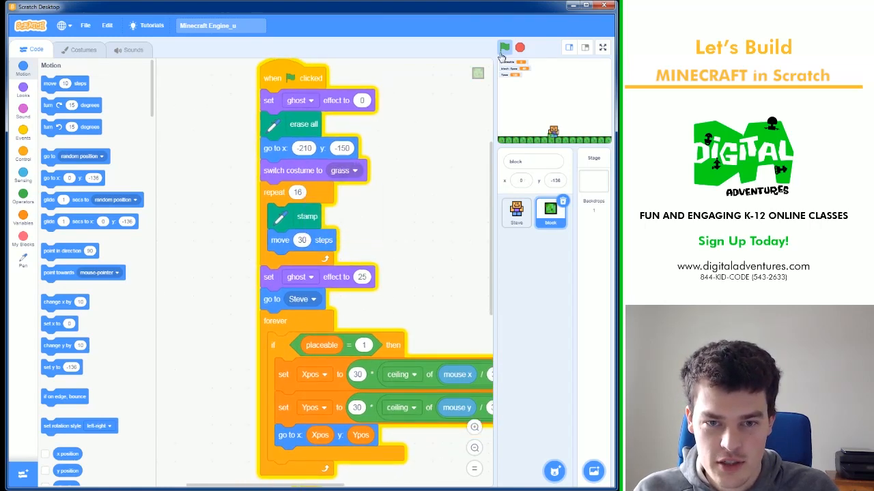
pyautogui.click(343, 171)
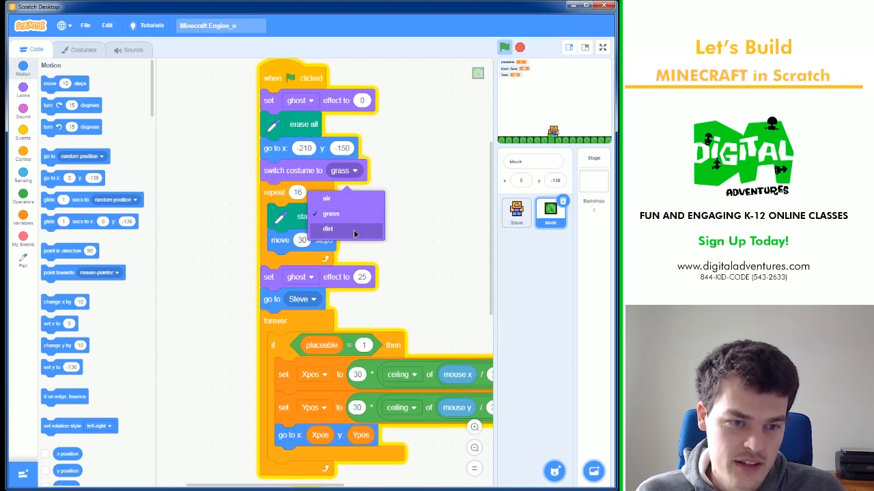
pyautogui.click(332, 198)
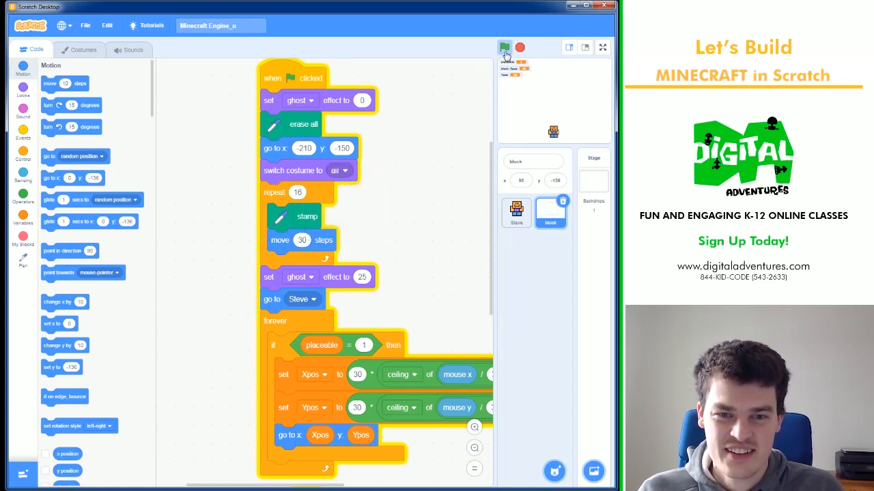
pyautogui.click(336, 170)
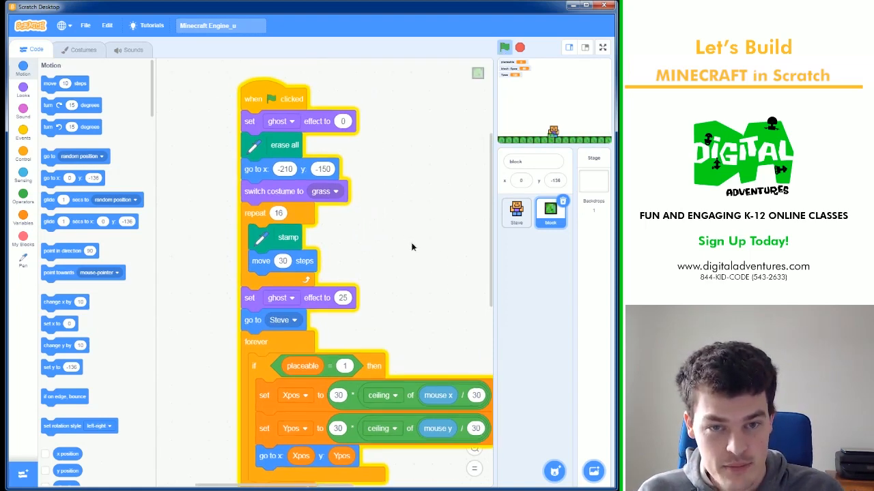
# Make the empty air costume the block sprite's current costume.
pyautogui.click(82, 49)
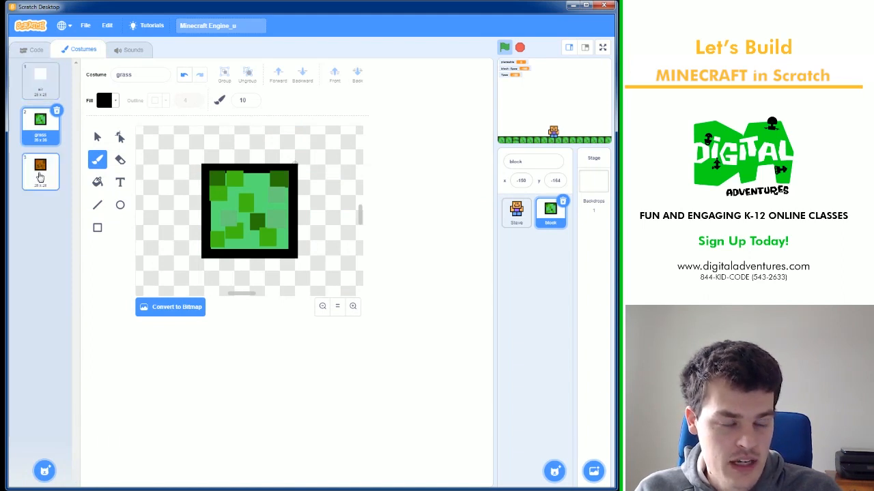
pyautogui.click(40, 81)
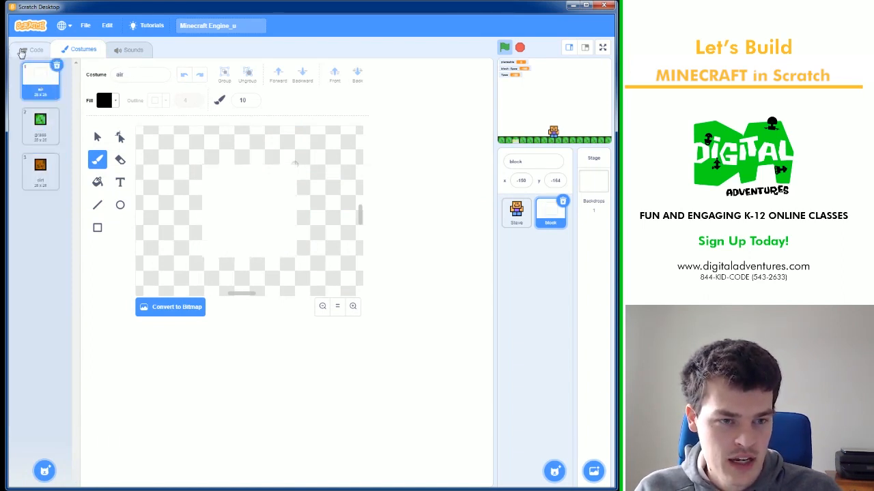
pyautogui.click(36, 49)
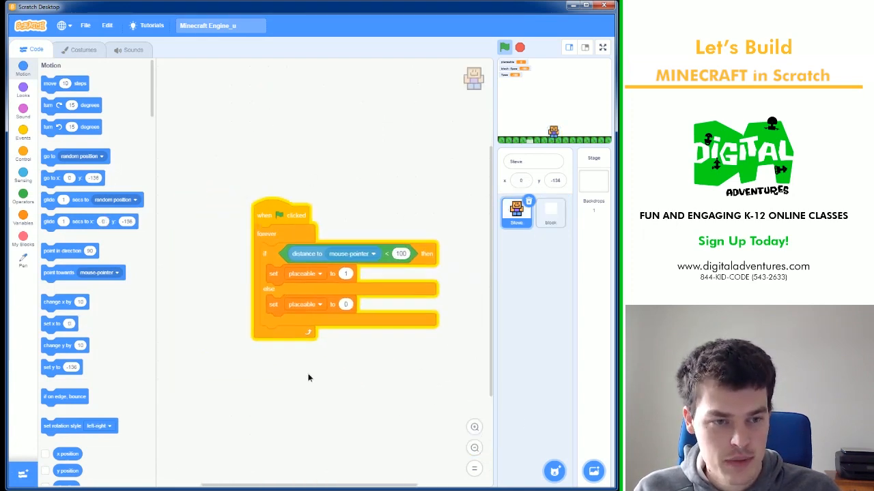
# Move the placeable script aside and create a Yspeed variable.
pyautogui.moveTo(283, 215); pyautogui.dragTo(457, 166)
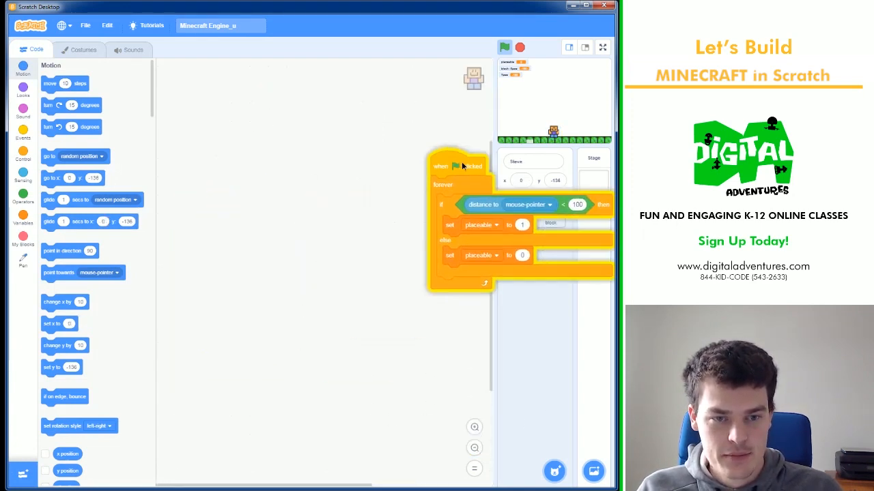
pyautogui.moveTo(457, 166); pyautogui.dragTo(352, 338)
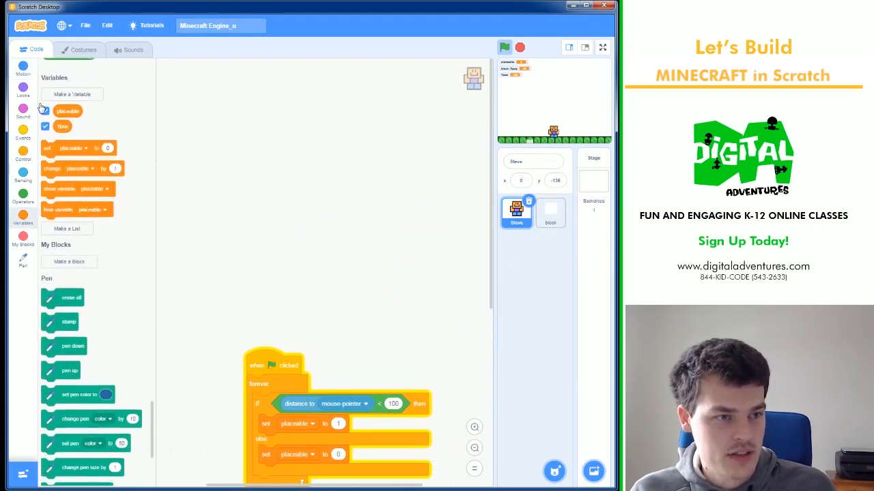
pyautogui.click(71, 93)
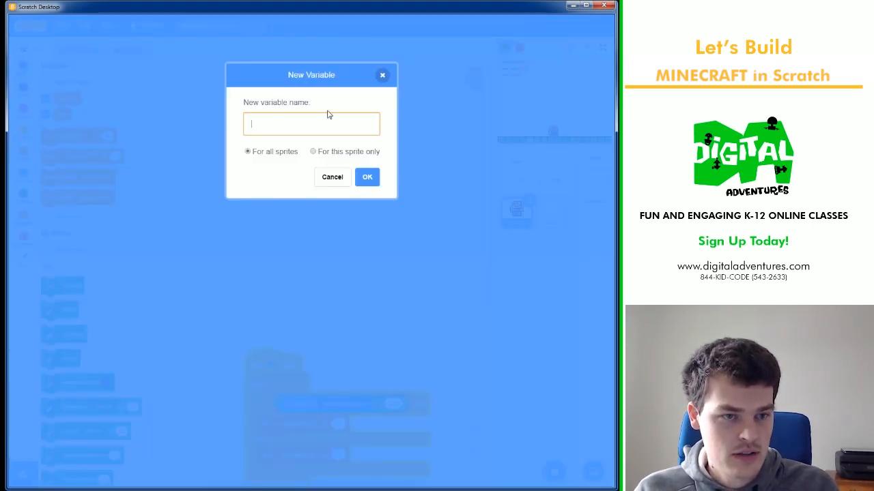
pyautogui.write('Yspeed')
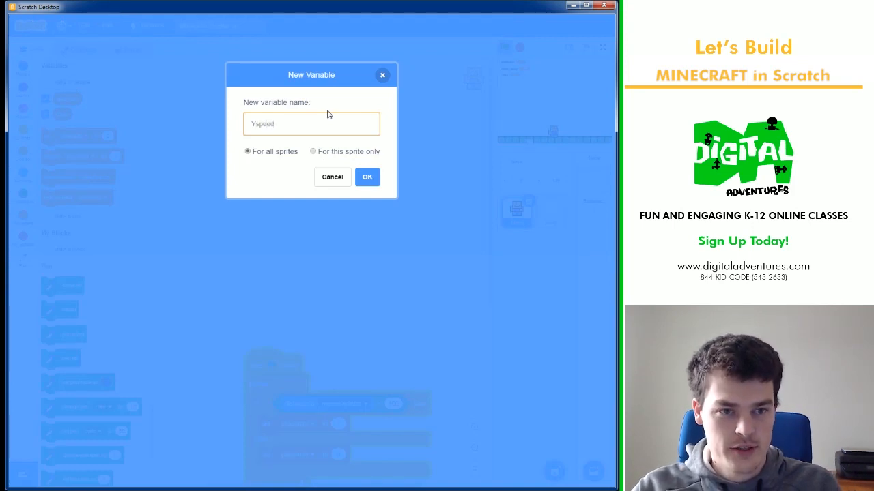
pyautogui.click(367, 176)
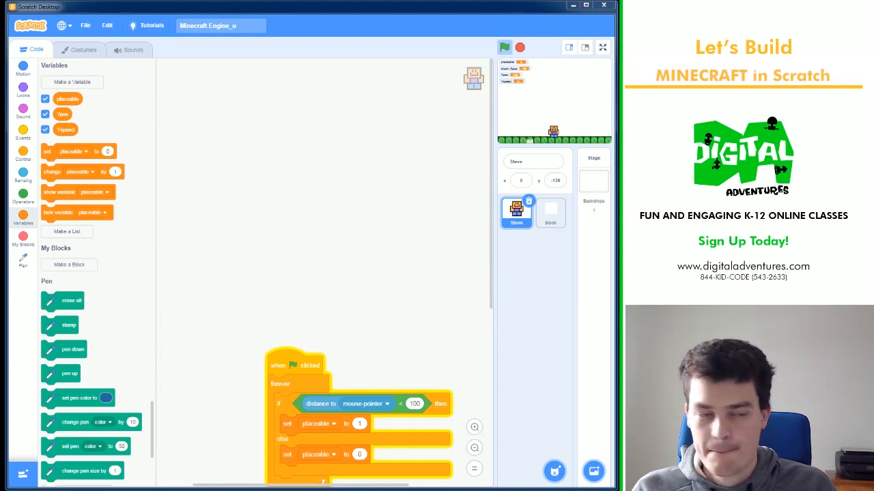
# Build when flag clicked, set Yspeed to 0, go to x 0 y -100, forever.
pyautogui.click(23, 129)
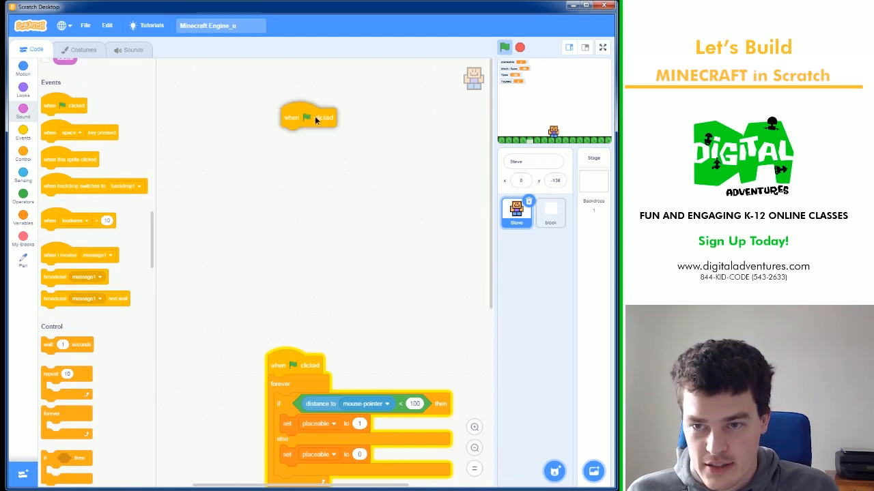
pyautogui.click(23, 224)
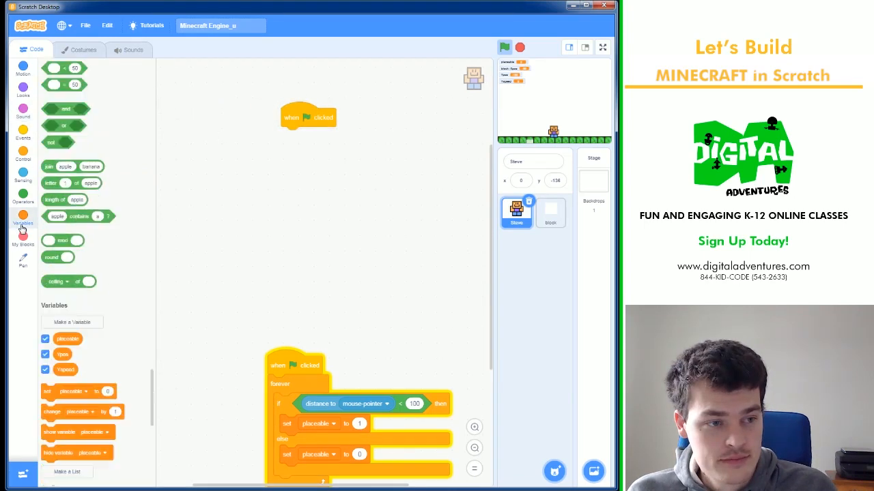
pyautogui.click(333, 136)
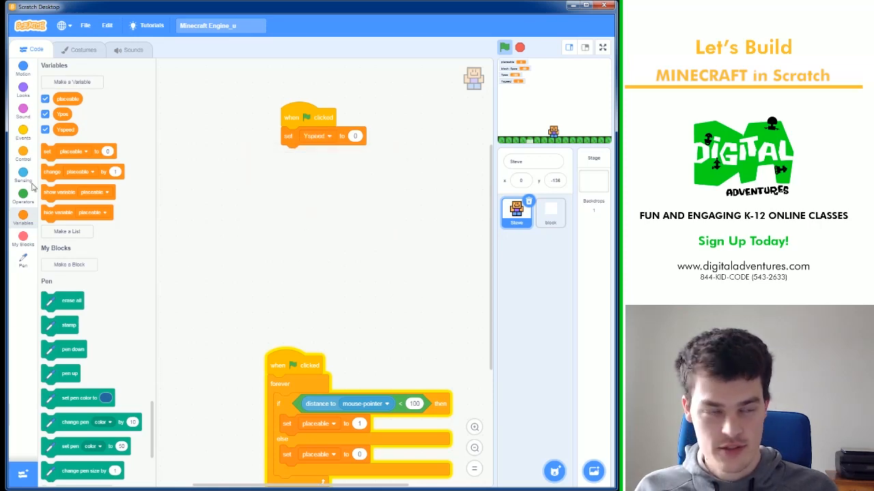
pyautogui.click(22, 68)
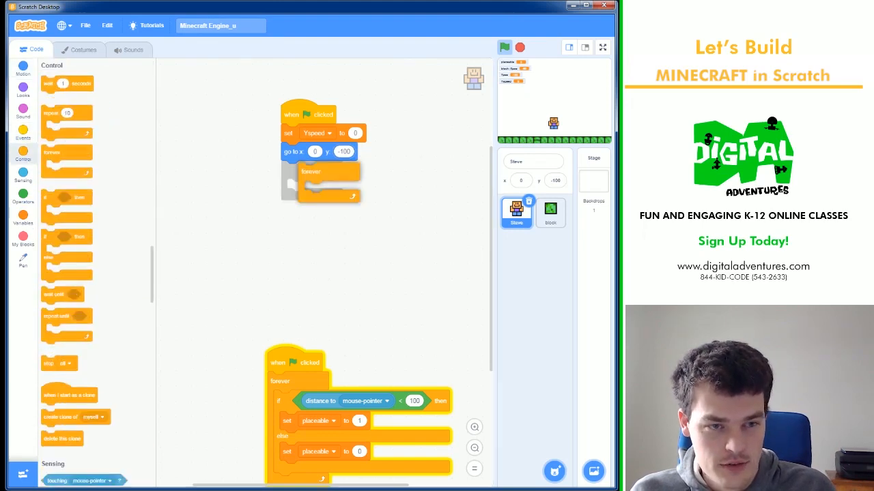
pyautogui.moveTo(311, 114); pyautogui.dragTo(297, 133)
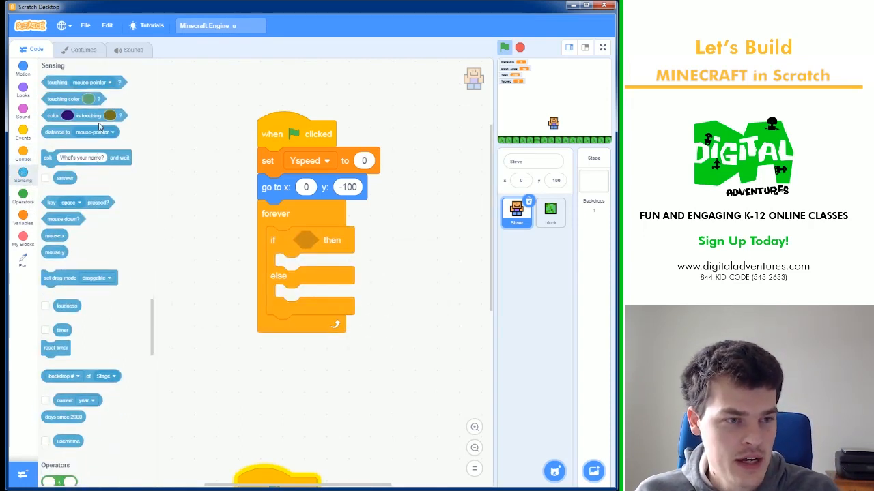
# Set Yspeed to 0 inside the if touching black check.
pyautogui.moveTo(73, 115); pyautogui.dragTo(327, 204)
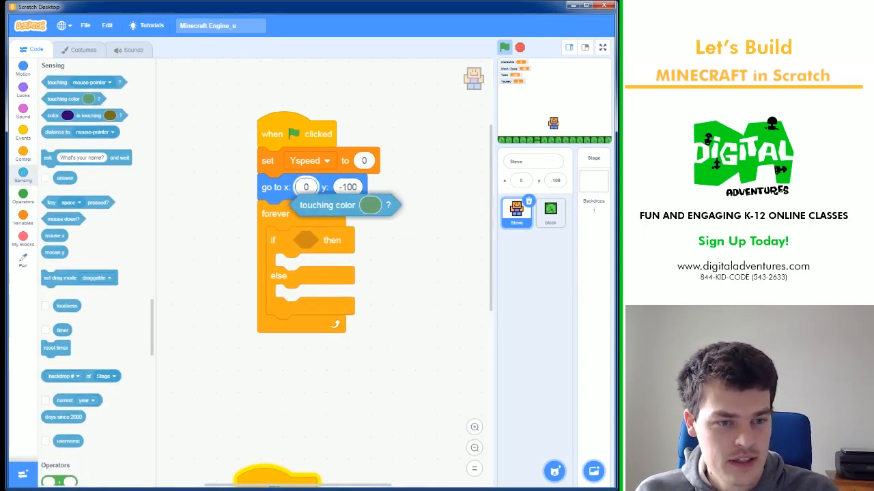
pyautogui.click(370, 205)
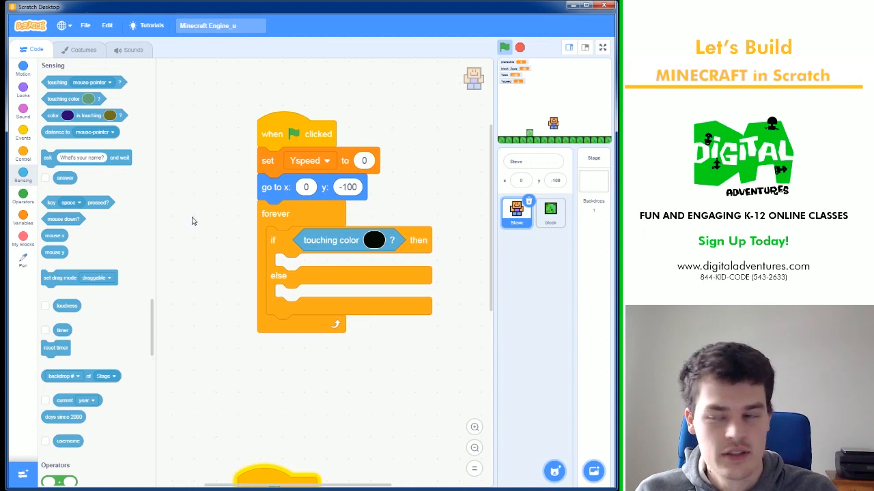
pyautogui.click(22, 224)
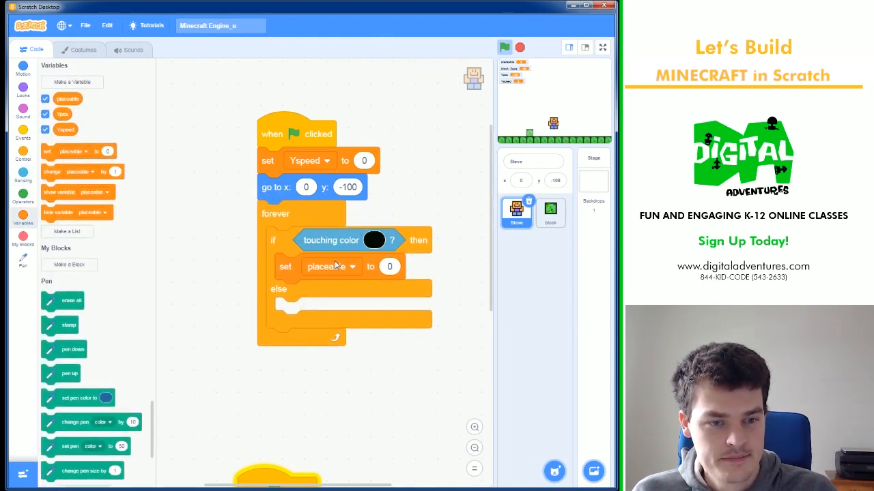
pyautogui.click(326, 266)
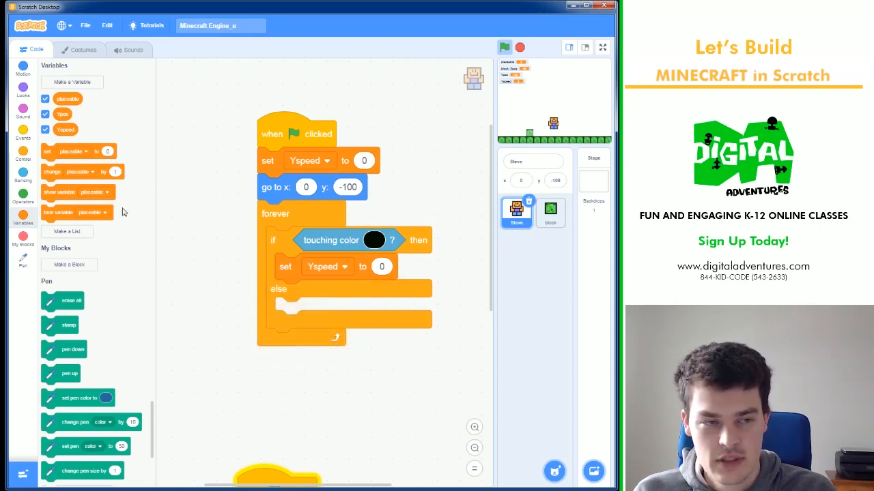
# Nest if key down arrow pressed setting Yspeed to 10; else change Yspeed by -1.
pyautogui.click(23, 150)
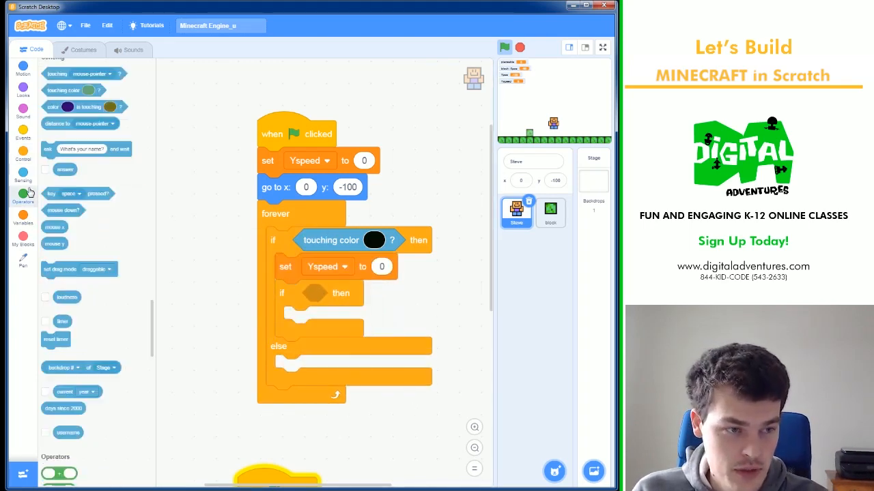
pyautogui.moveTo(79, 202); pyautogui.dragTo(345, 276)
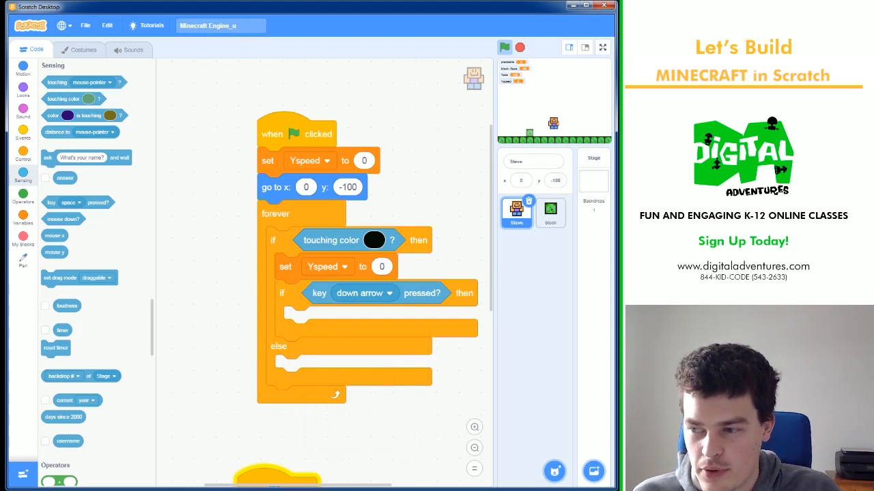
pyautogui.click(22, 215)
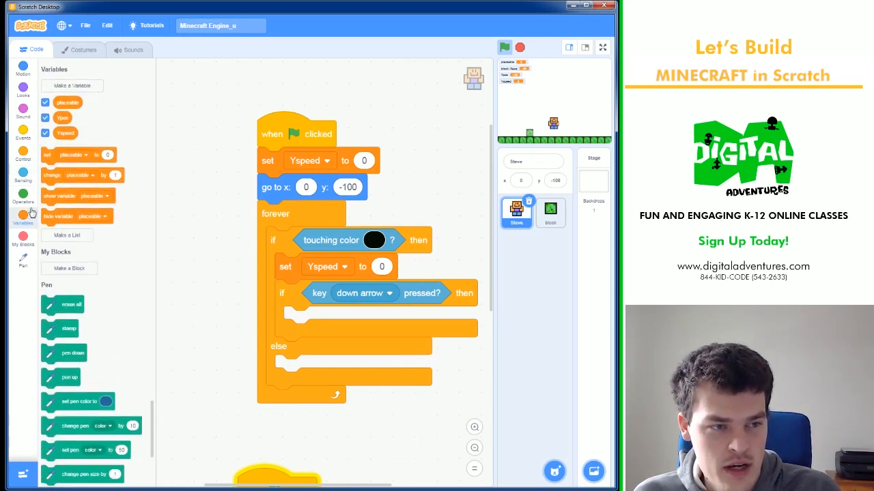
pyautogui.click(360, 320)
pyautogui.write('-1')
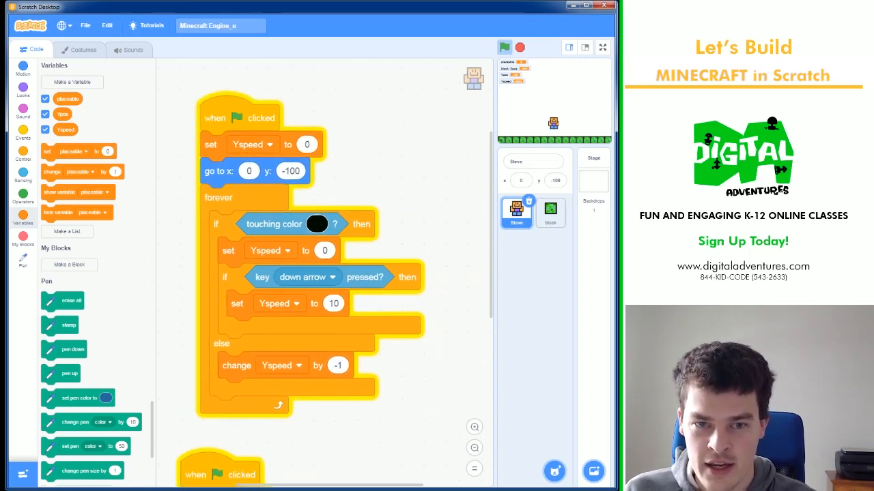
pyautogui.moveTo(327, 416)
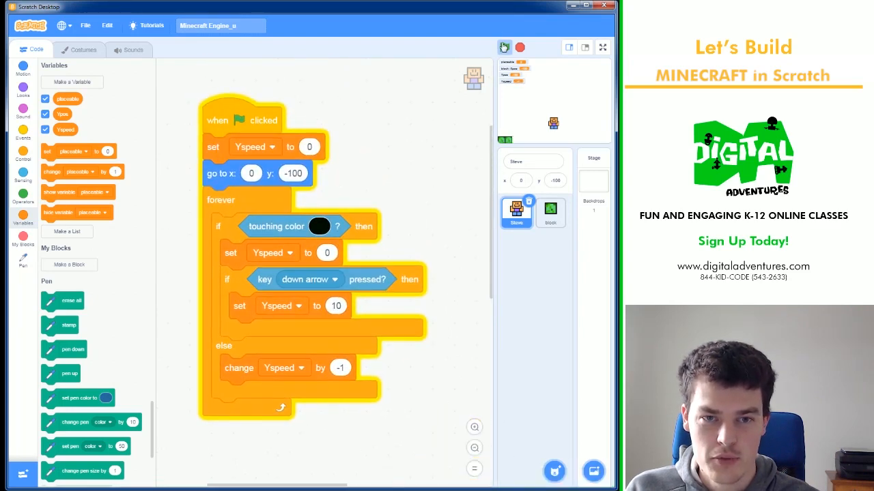
# Add a change y by block at the end of Steve's forever loop.
pyautogui.click(503, 47)
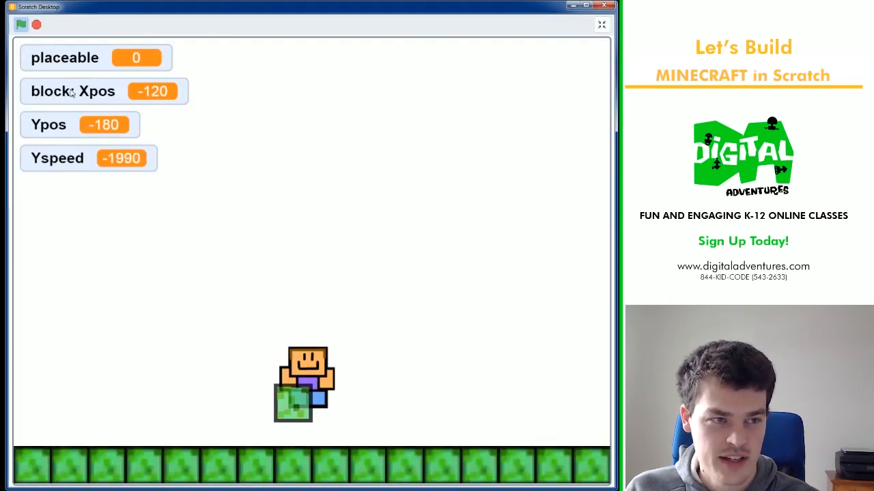
pyautogui.click(601, 25)
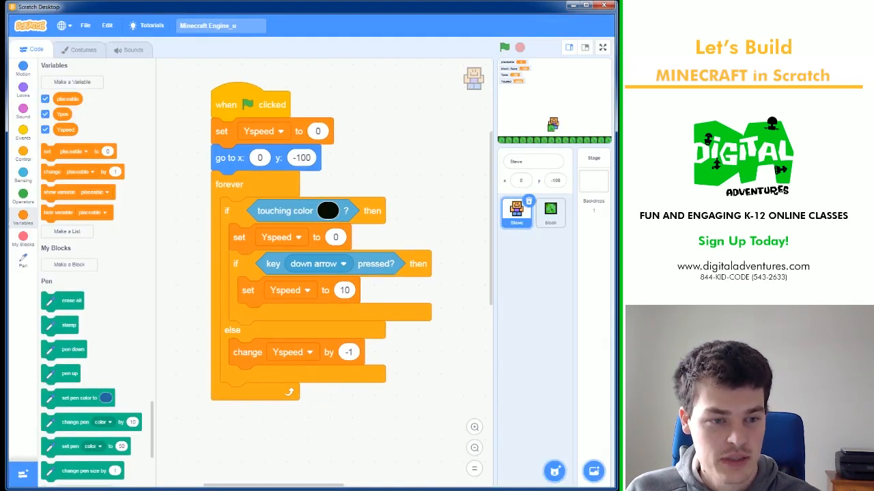
pyautogui.click(22, 67)
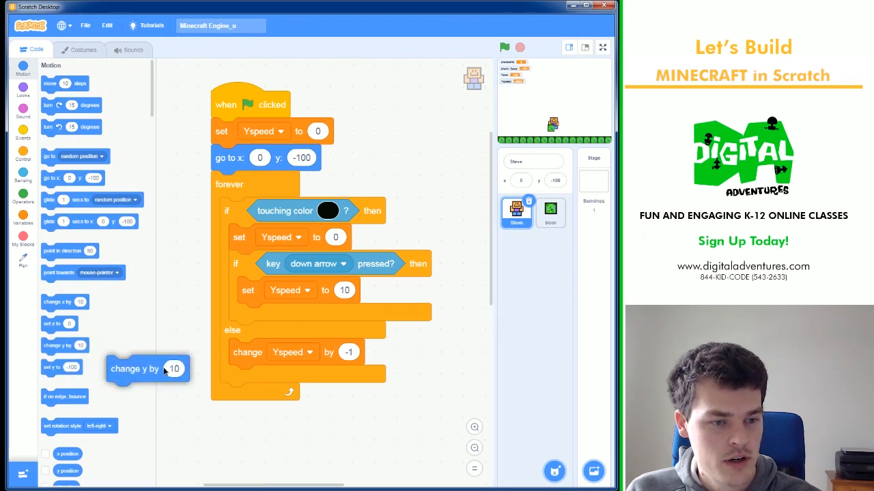
pyautogui.moveTo(147, 368); pyautogui.dragTo(260, 395)
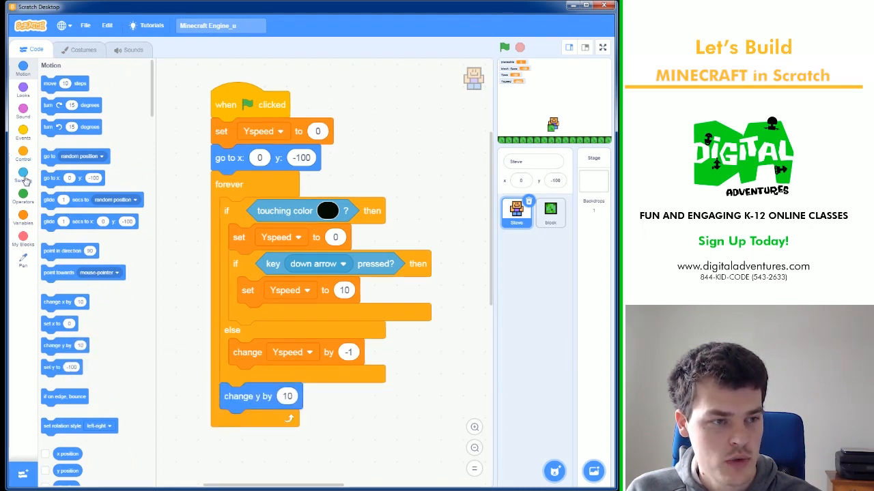
# Drop Yspeed into change y by and test the gravity with the green flag.
pyautogui.click(23, 217)
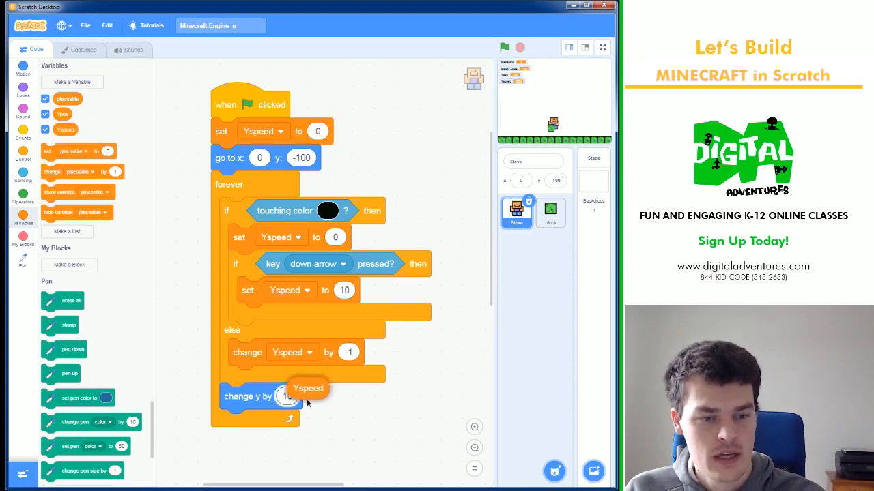
pyautogui.click(505, 47)
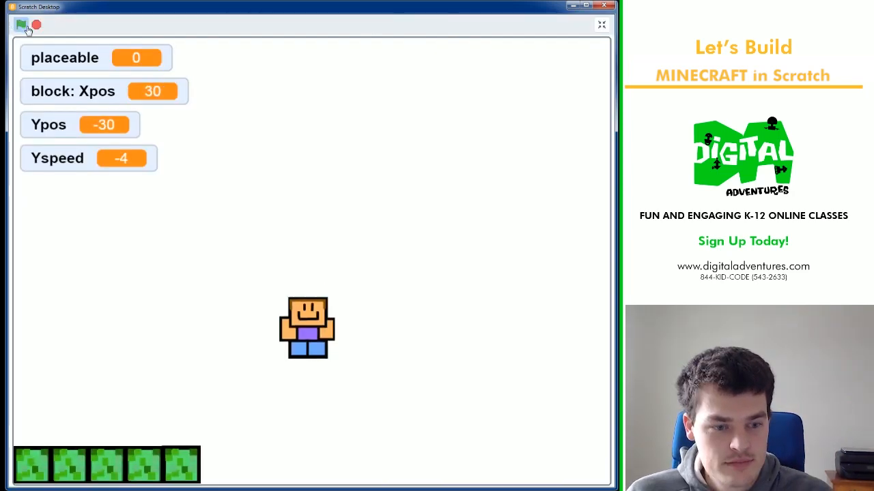
pyautogui.click(21, 24)
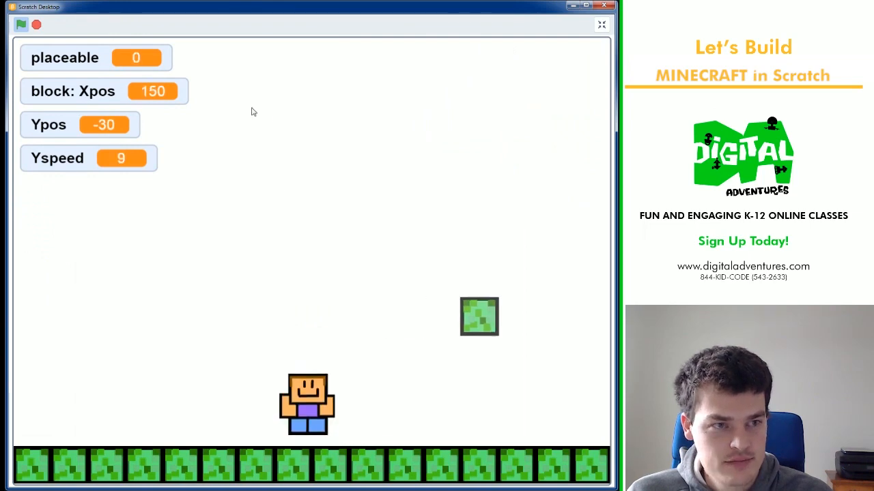
pyautogui.click(601, 25)
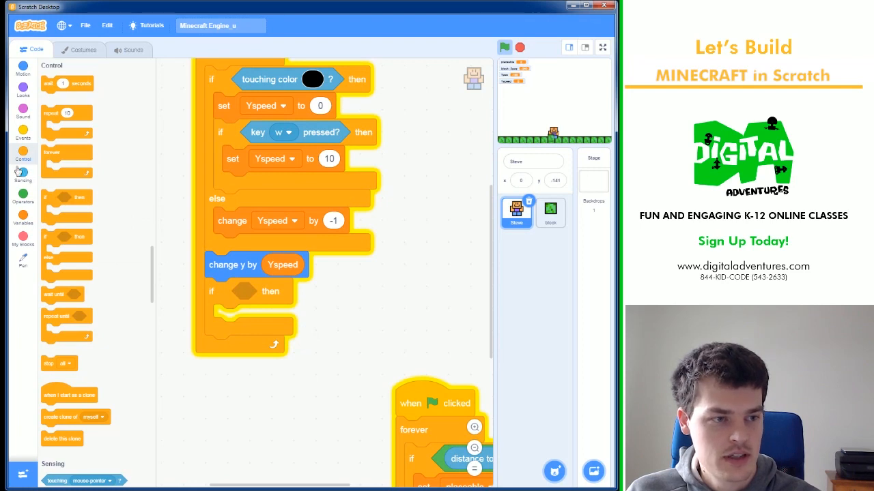
# Add an 'if key d pressed' check that changes Steve's x by 10.
pyautogui.click(22, 166)
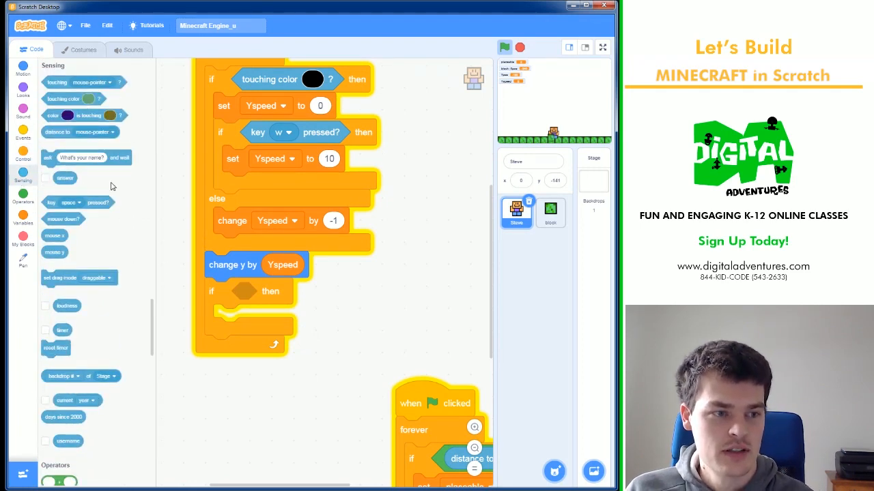
pyautogui.click(296, 292)
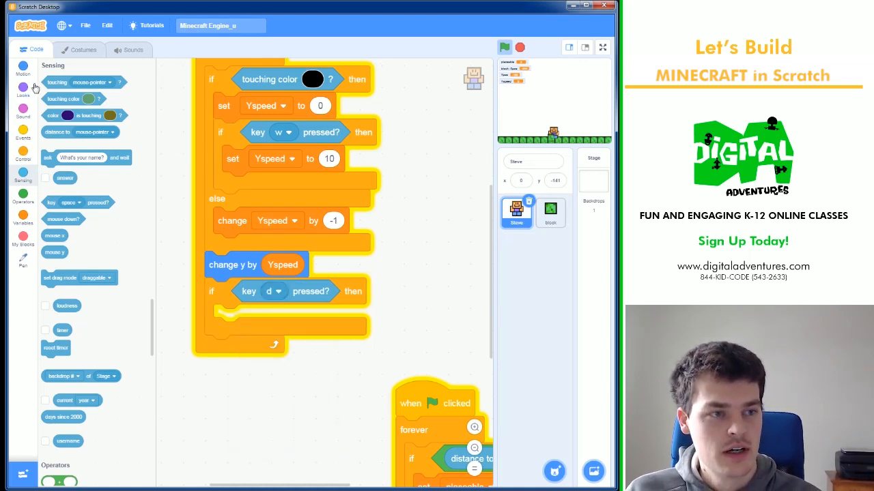
pyautogui.click(22, 68)
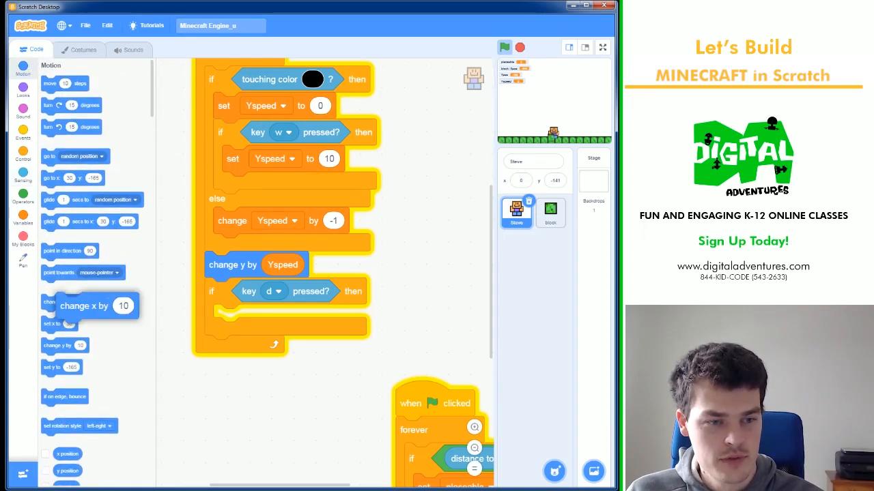
pyautogui.moveTo(95, 306); pyautogui.dragTo(253, 318)
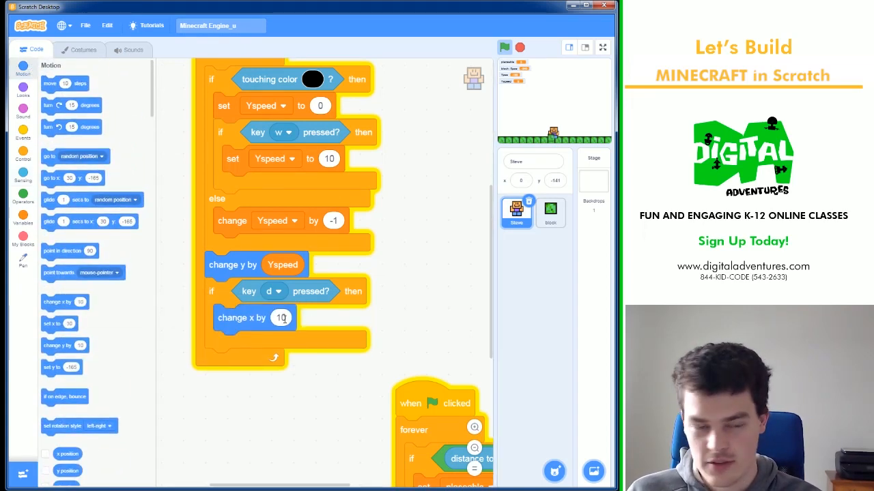
pyautogui.scroll(-3)
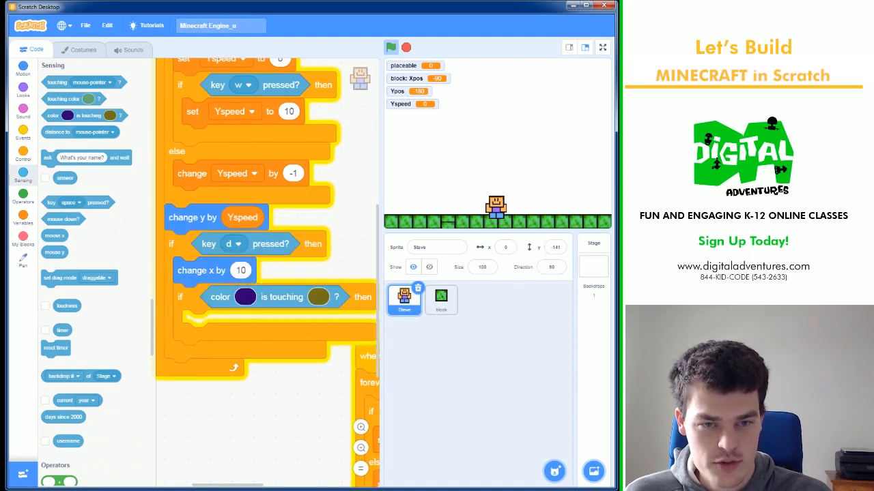
# Push Steve back by -10 when touching black, and duplicate the script for key a.
pyautogui.click(245, 296)
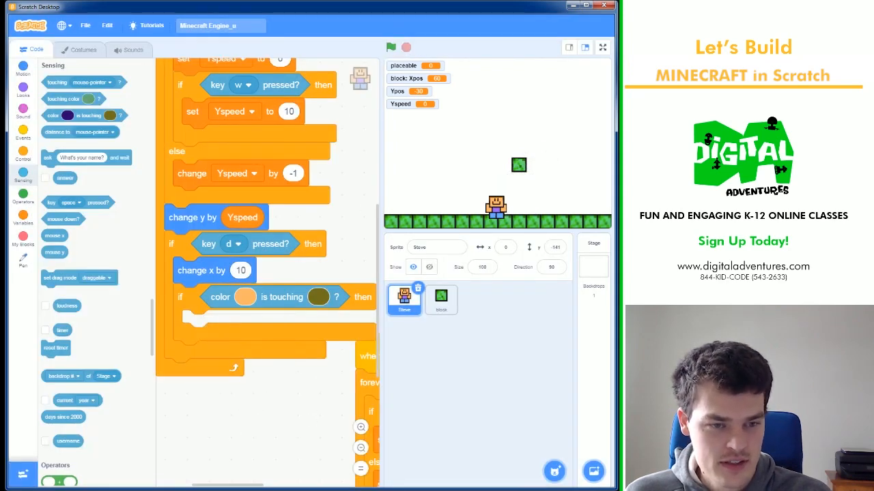
pyautogui.click(238, 297)
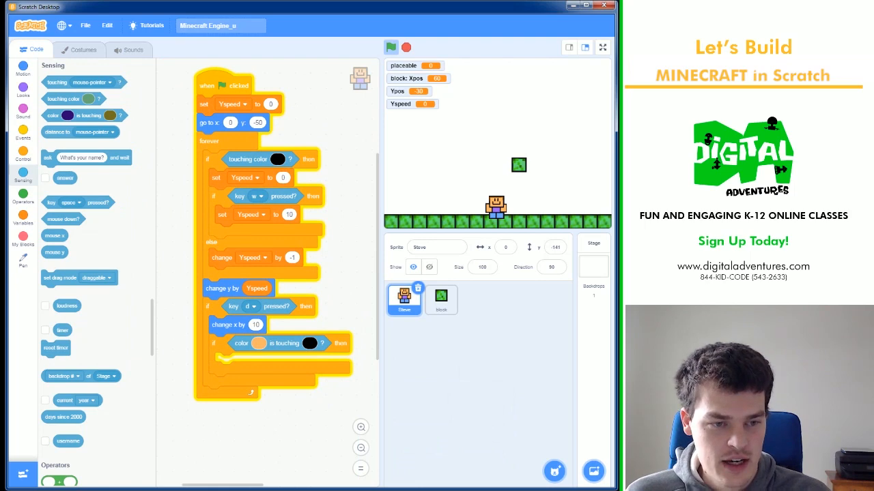
pyautogui.click(22, 68)
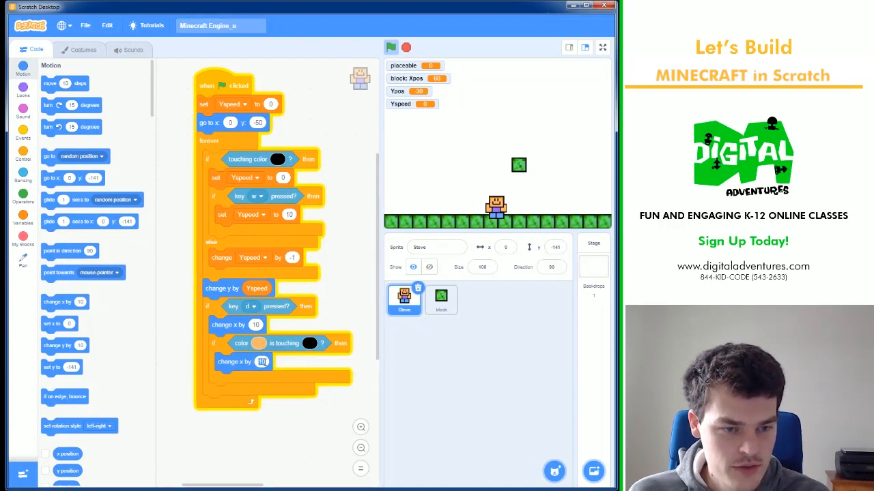
pyautogui.write('-10')
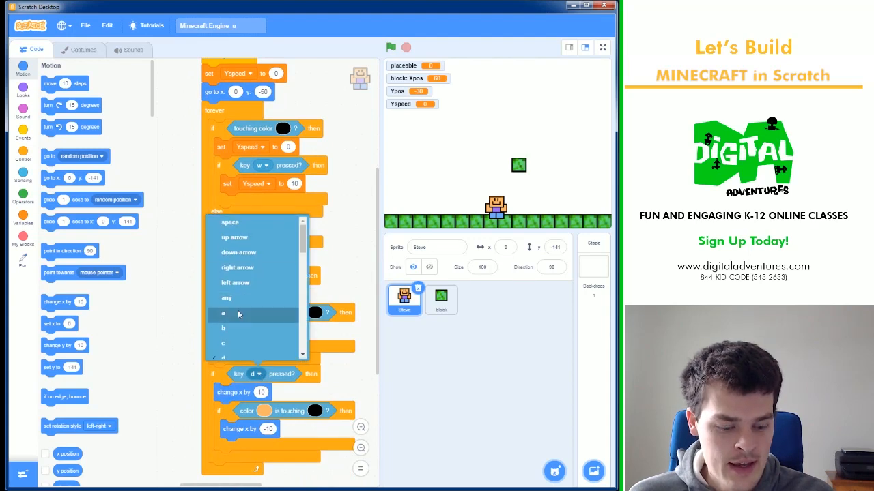
pyautogui.click(223, 314)
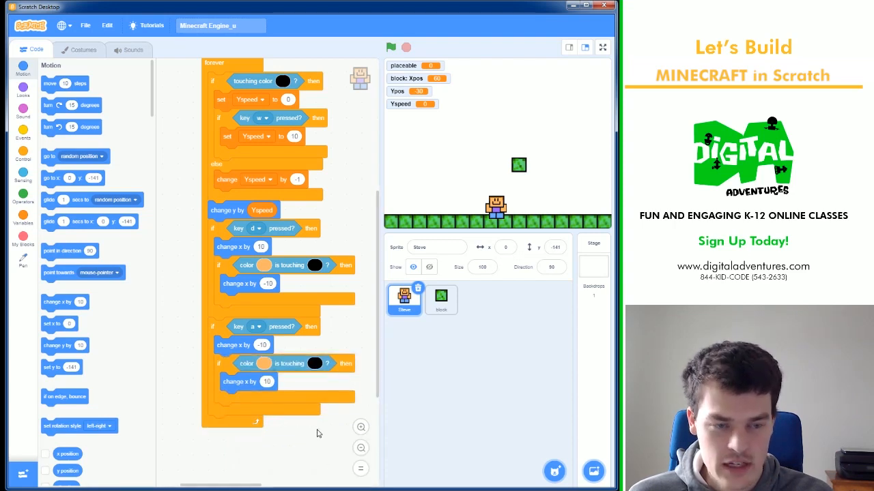
# Start the game, place a grass block beside Steve, and select the block sprite.
pyautogui.click(390, 47)
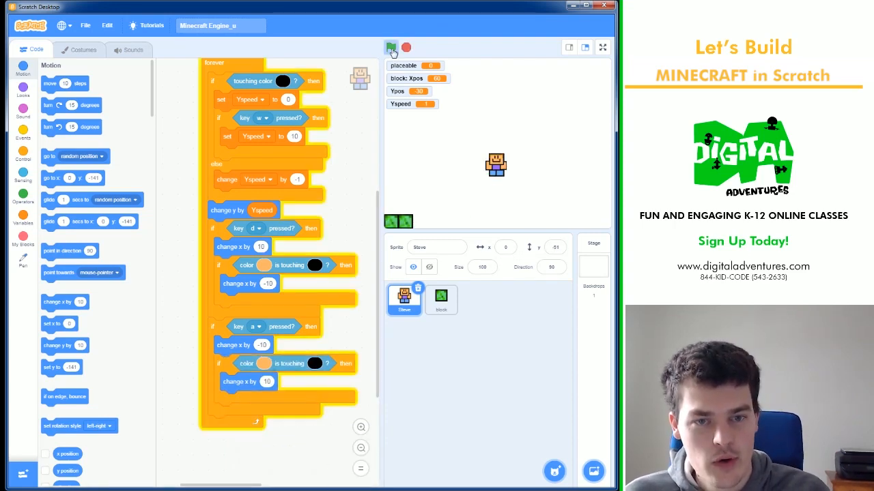
pyautogui.click(391, 47)
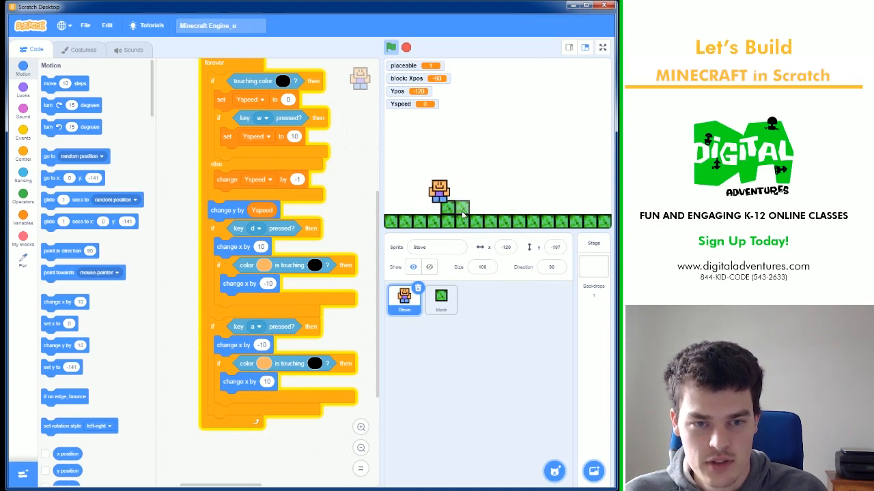
pyautogui.click(441, 300)
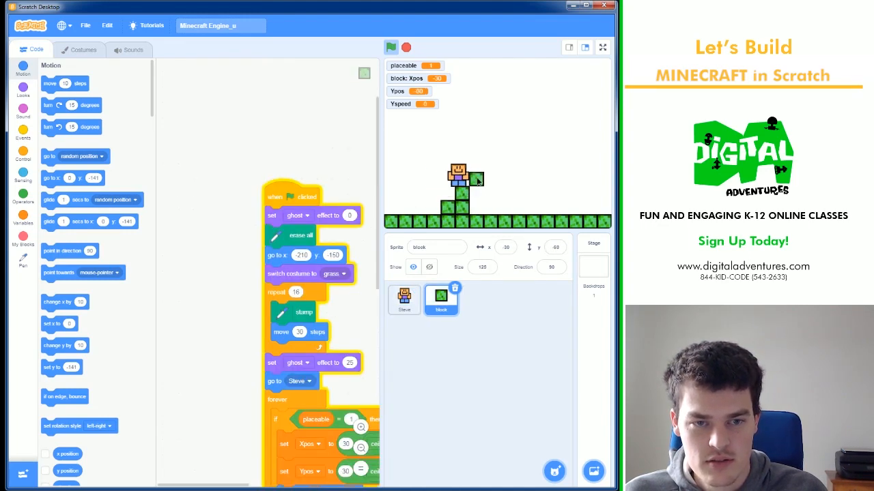